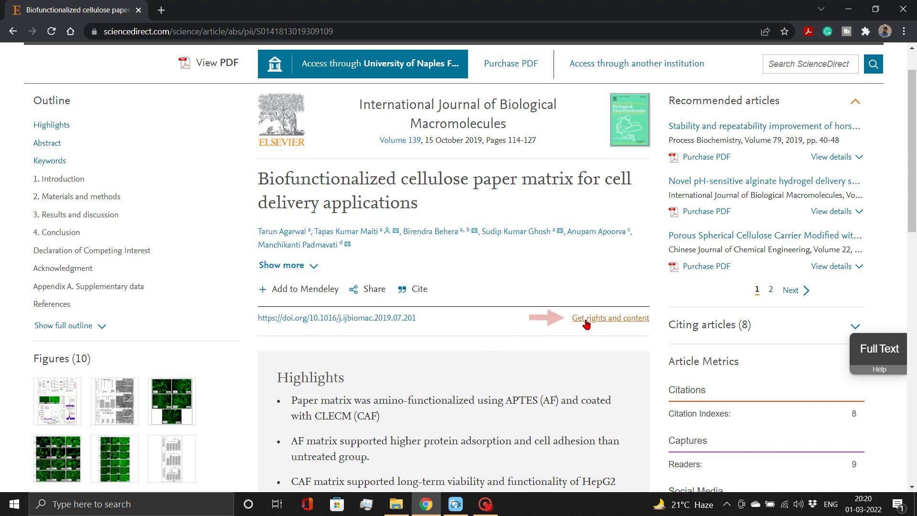
Step: Follow the 'Get rights and content' link below the article's DOI to RightsLink
left_click(610, 317)
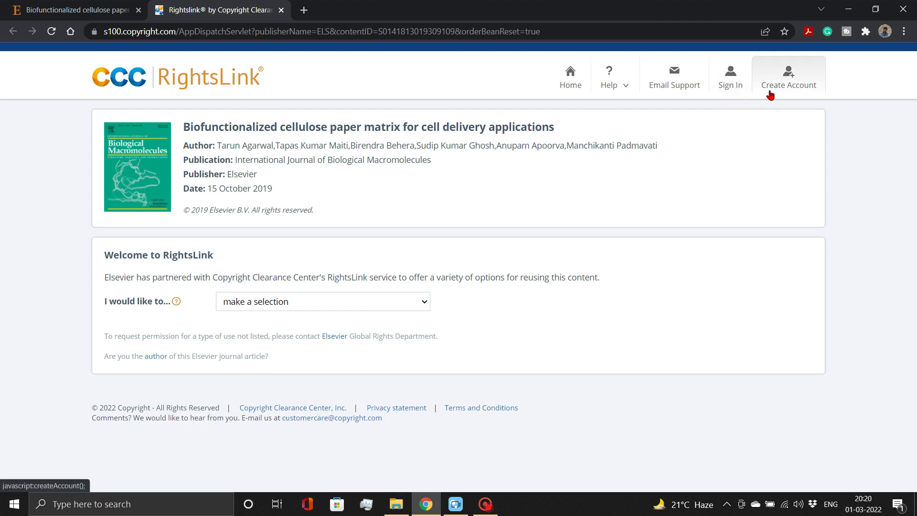
mouse_move(793, 89)
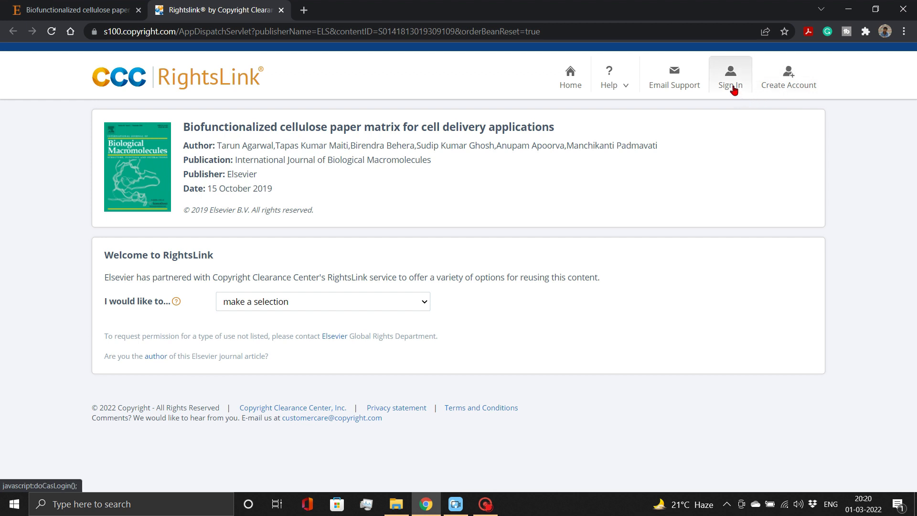
Step: Sign in, then choose reuse in a journal/magazine as an academic/educational institute
left_click(730, 75)
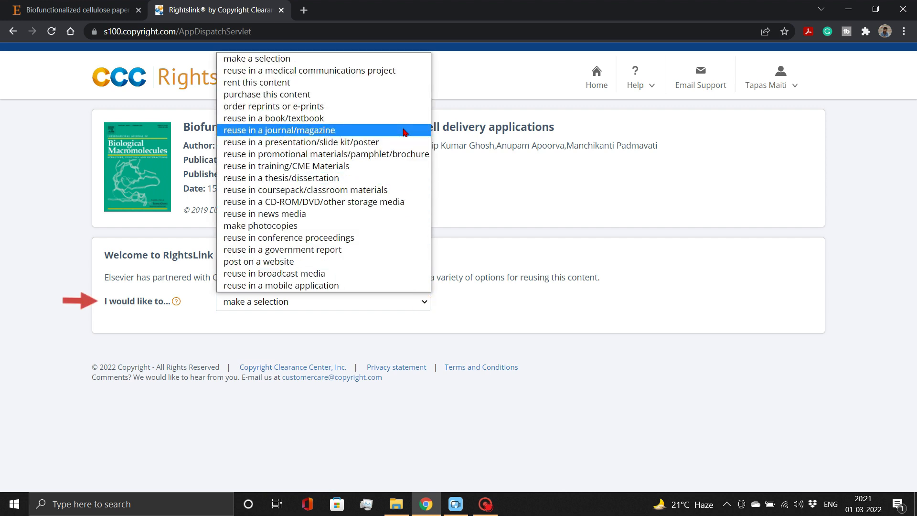
mouse_move(402, 132)
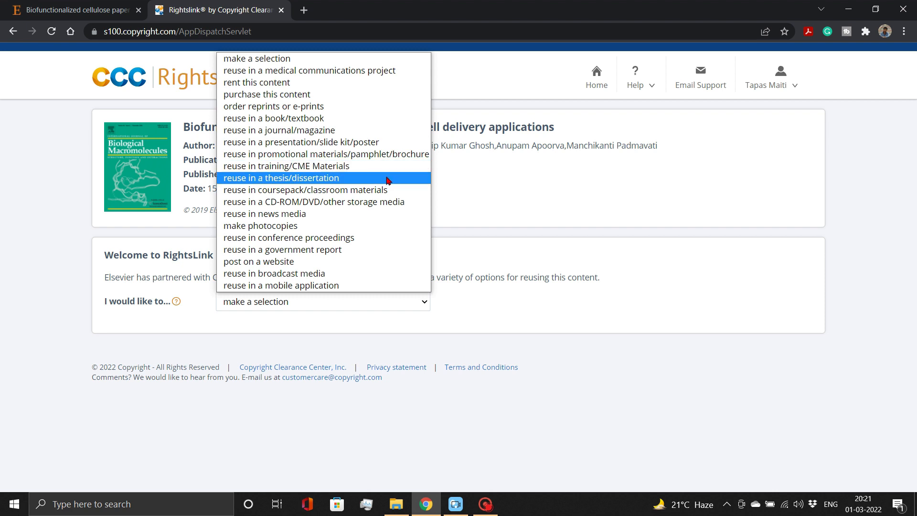
mouse_move(279, 130)
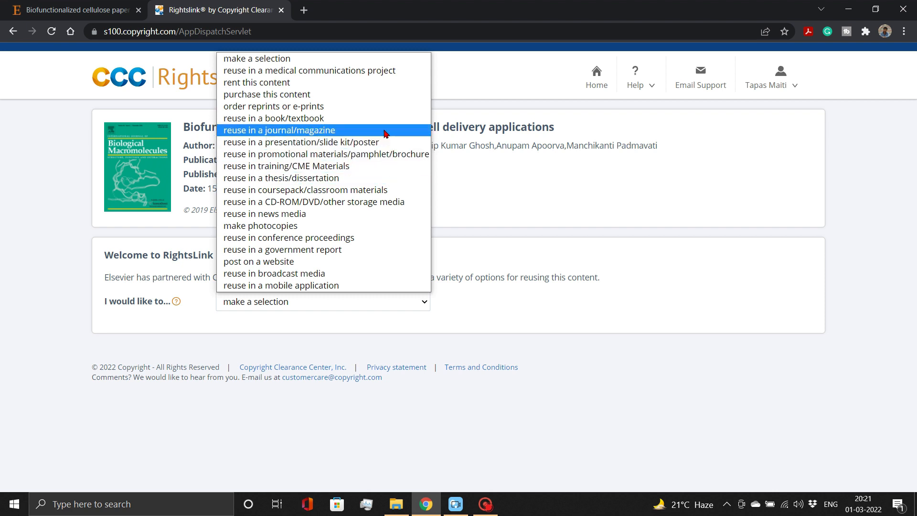
left_click(278, 130)
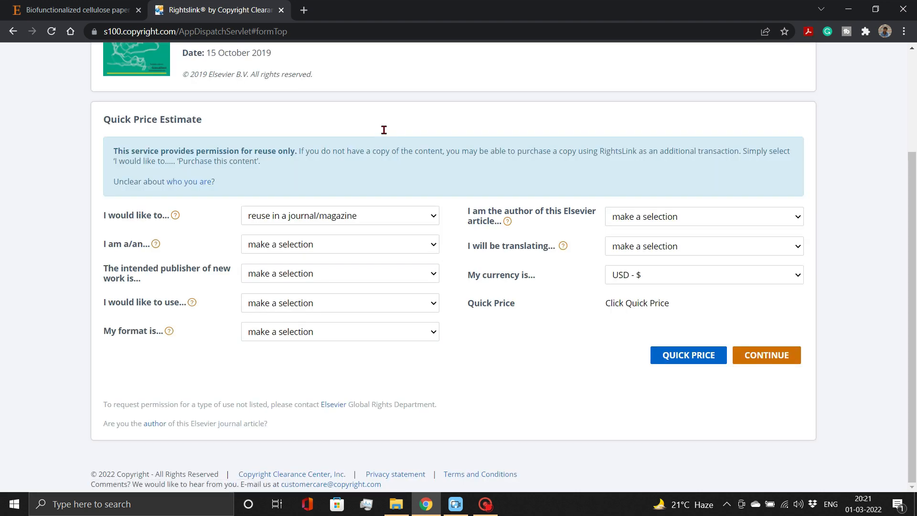
left_click(339, 244)
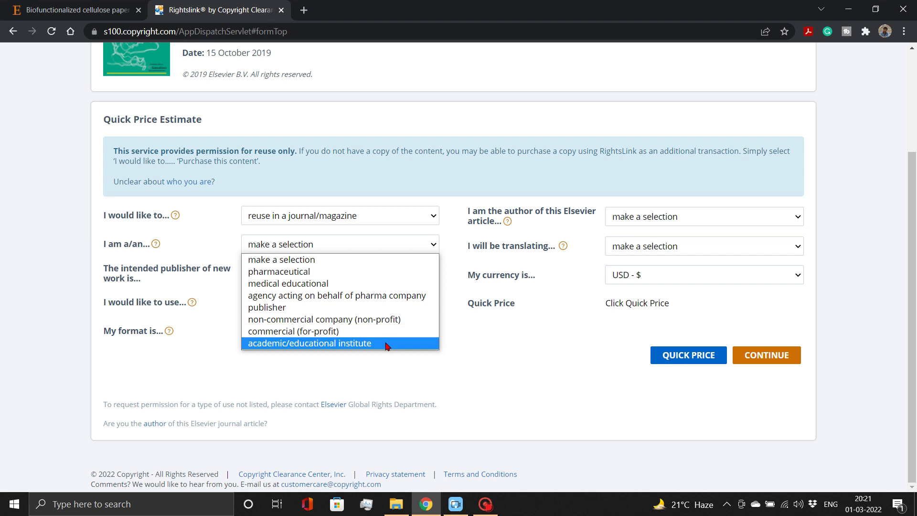
left_click(310, 343)
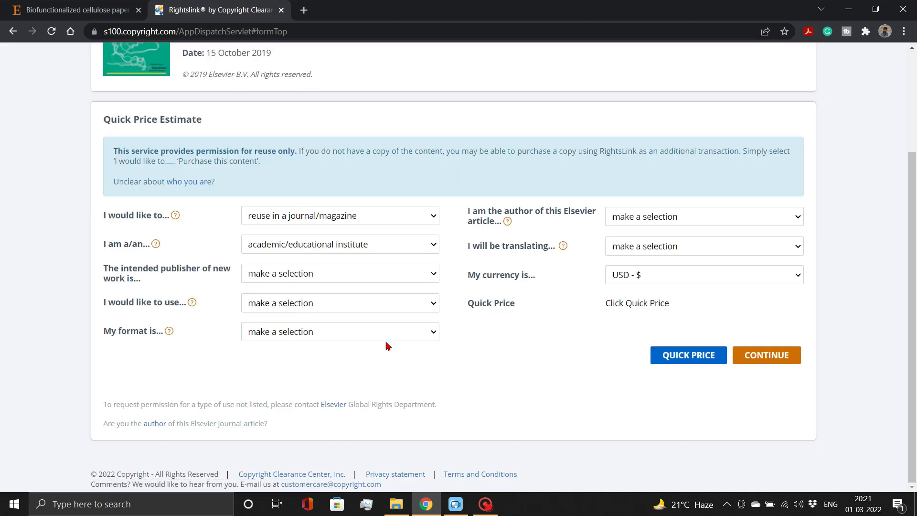
Step: Choose American Chemical Society as the new work's intended publisher
left_click(339, 273)
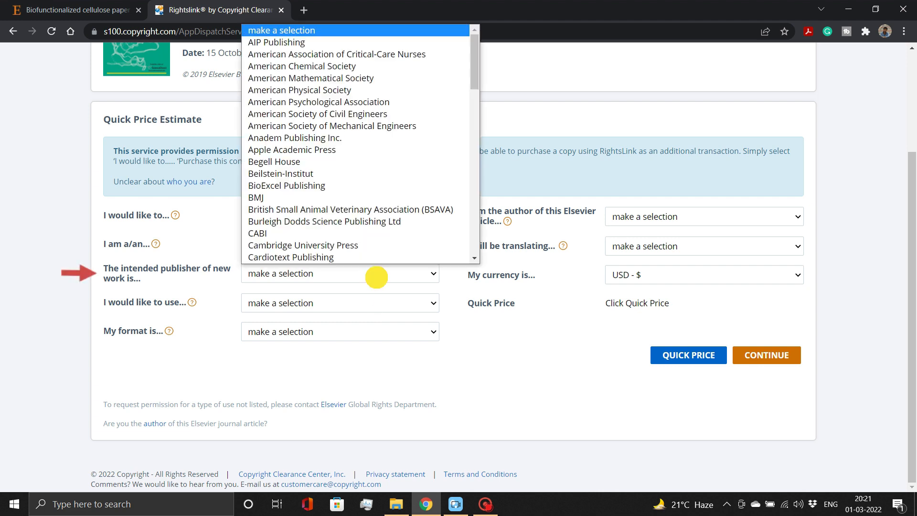
scroll("down", 3)
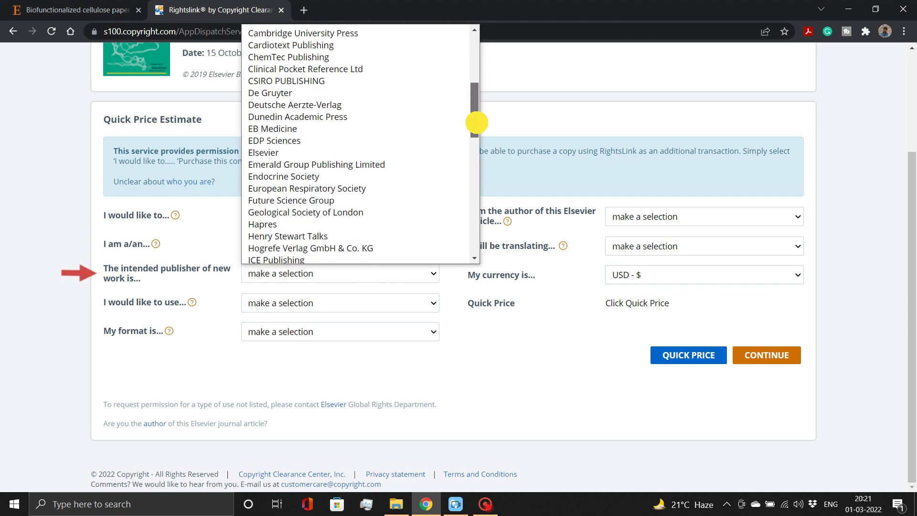
scroll("down", 3)
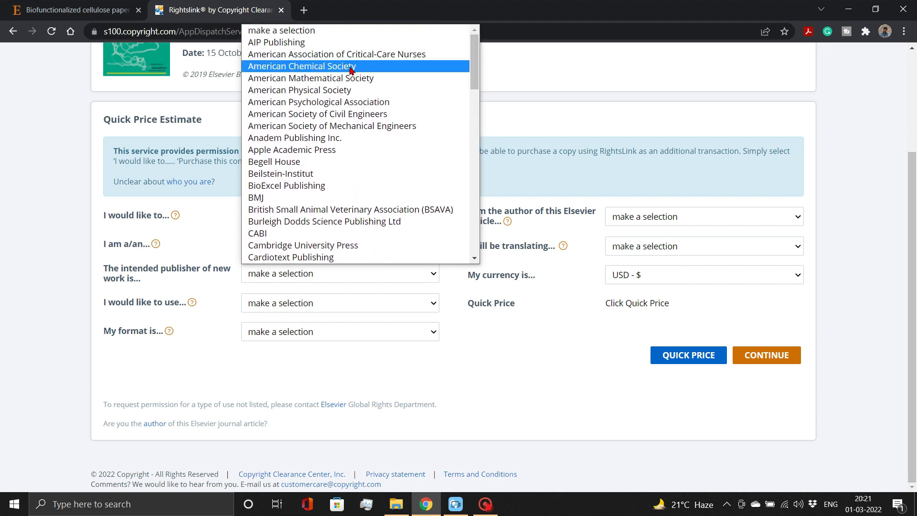
left_click(301, 66)
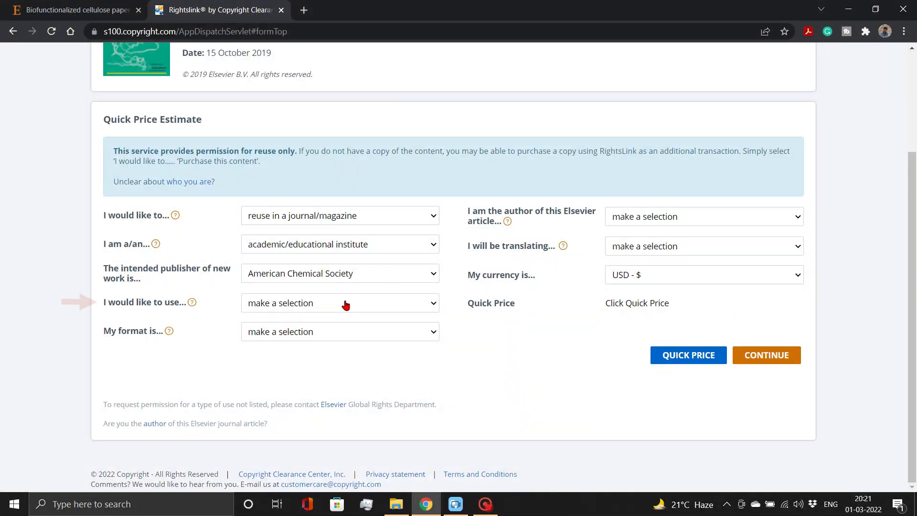
Step: Request figures/tables/illustrations as the content type, quantity 2
left_click(339, 303)
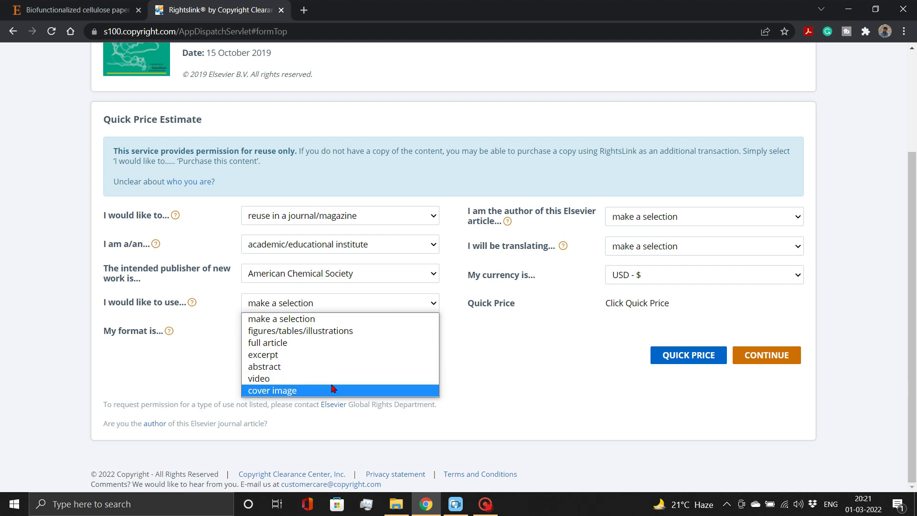
mouse_move(342, 332)
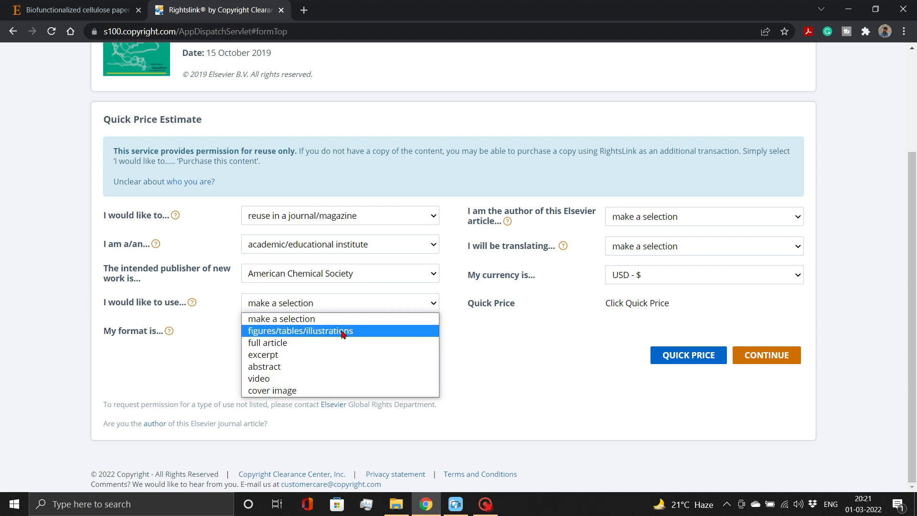
left_click(299, 331)
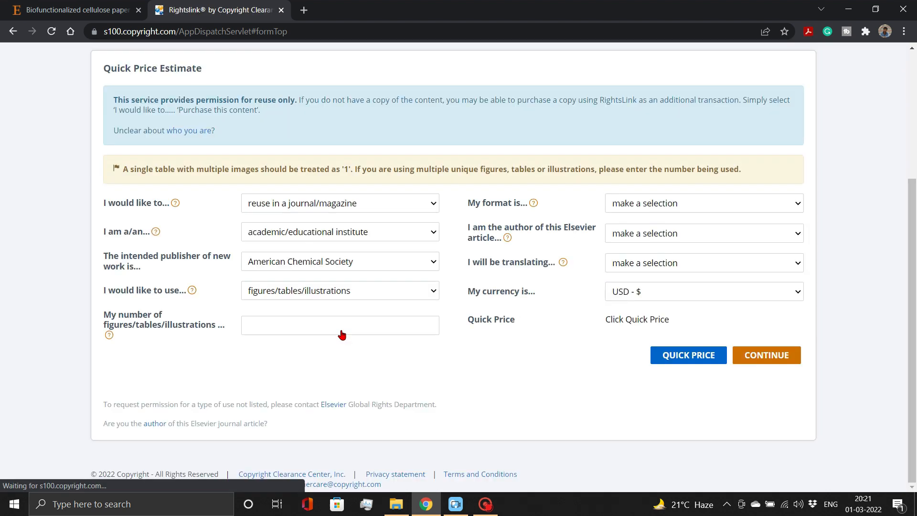
left_click(340, 324)
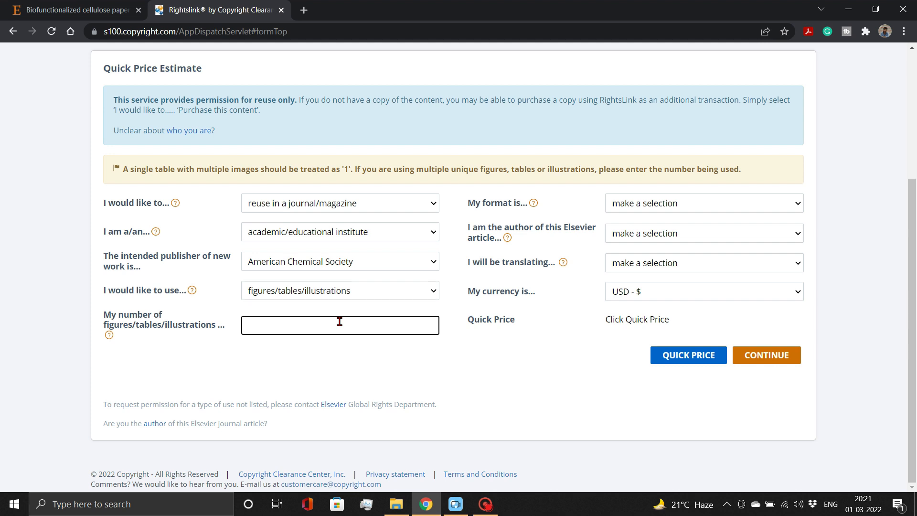
type("2")
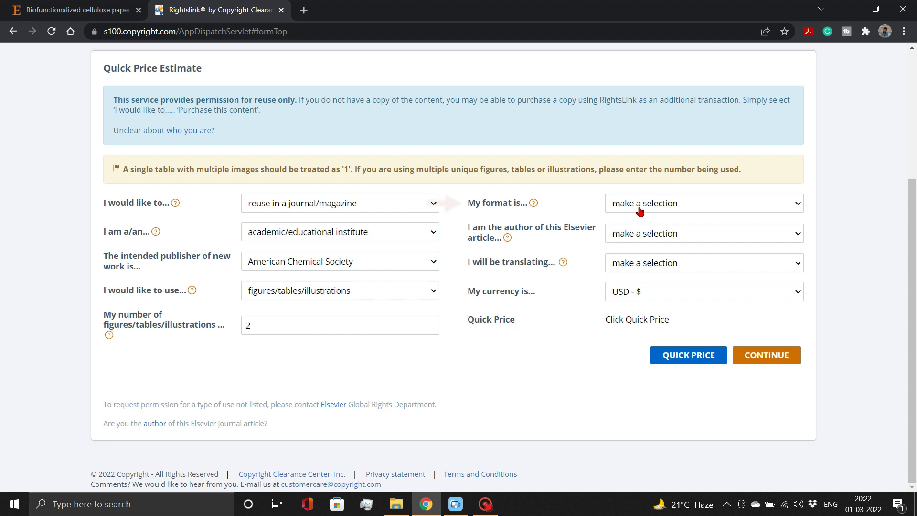
Step: Set format to both print and electronic and answer No to being the author
left_click(701, 202)
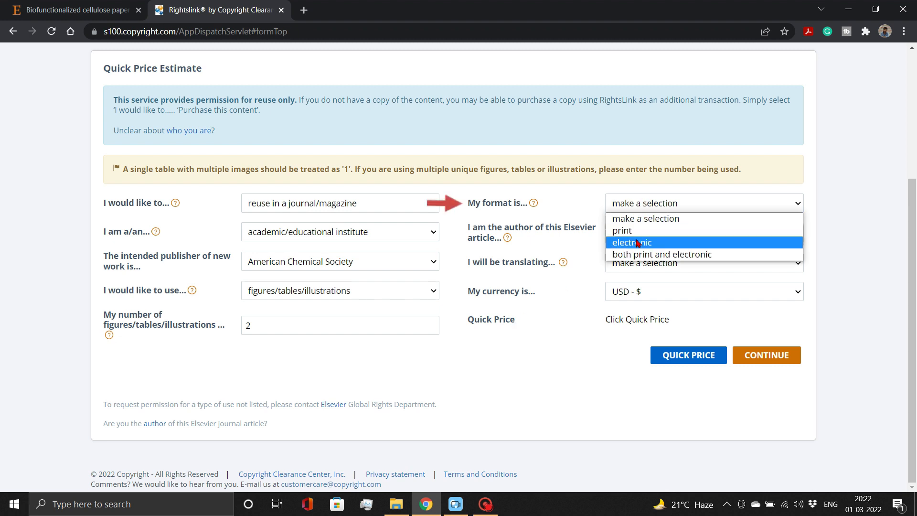
left_click(660, 254)
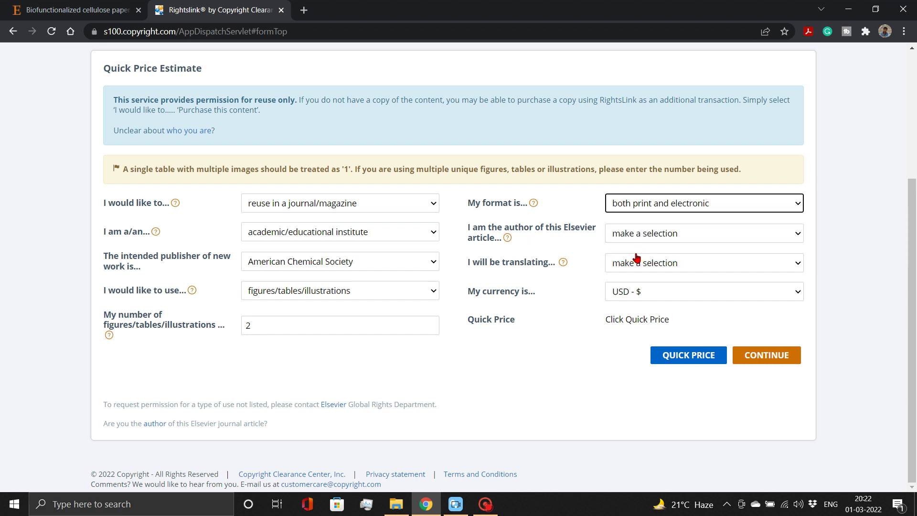
mouse_move(658, 240)
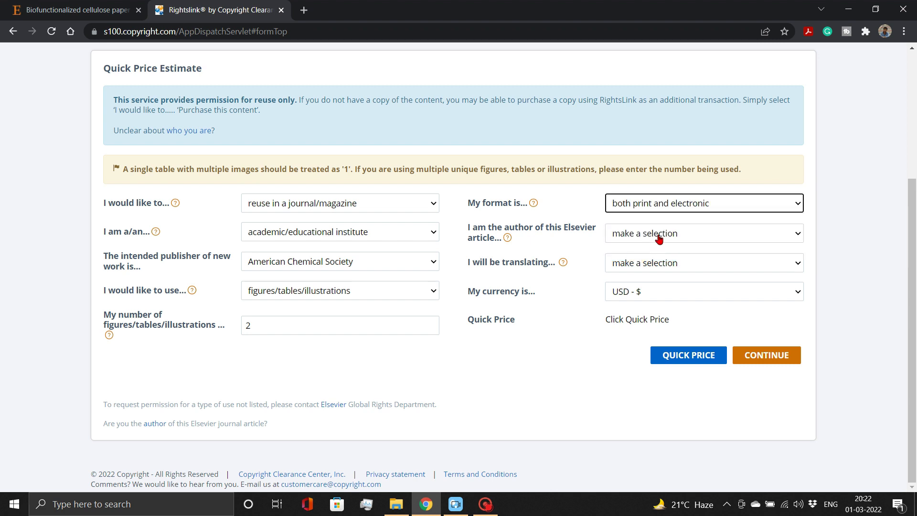
left_click(704, 233)
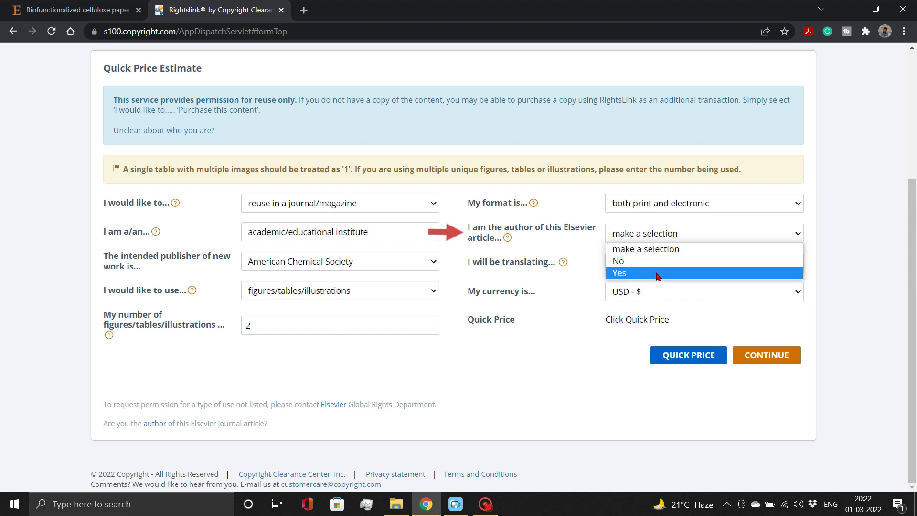
mouse_move(664, 266)
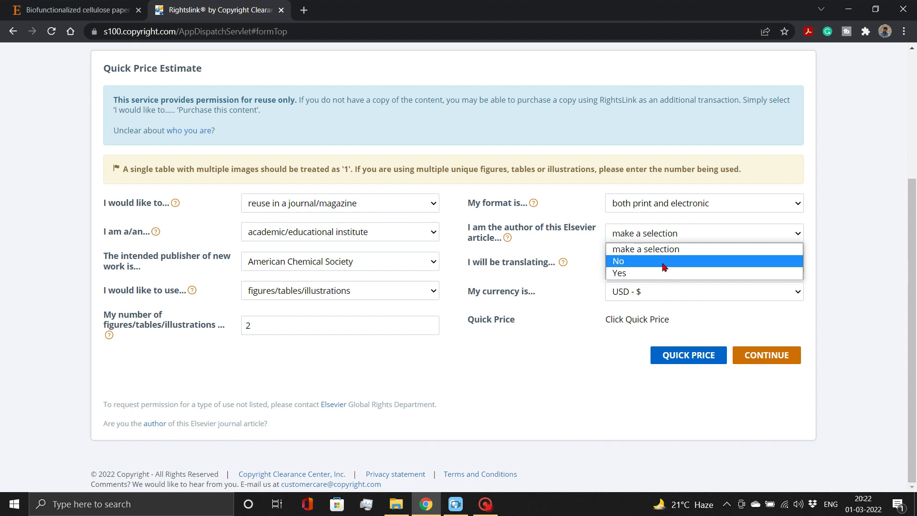
mouse_move(662, 263)
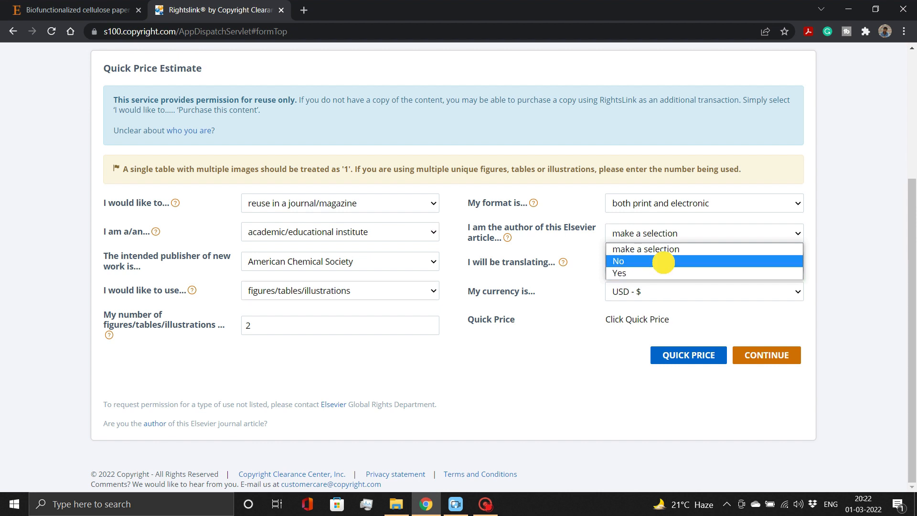
left_click(618, 261)
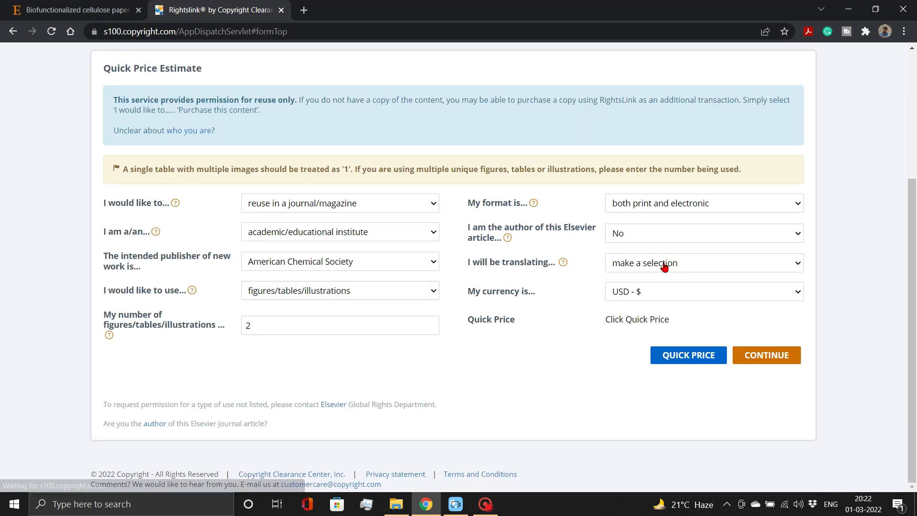
Step: Set translation to No and keep the currency as USD - $
left_click(702, 263)
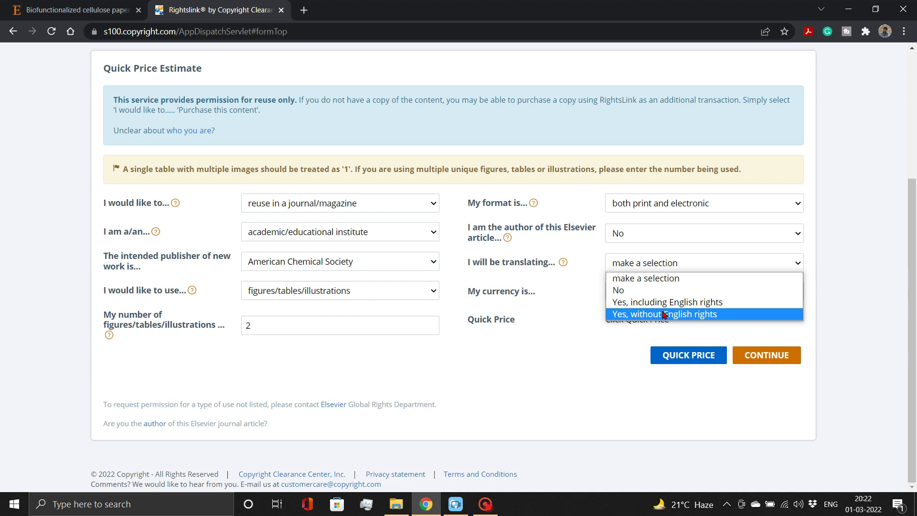
mouse_move(660, 290)
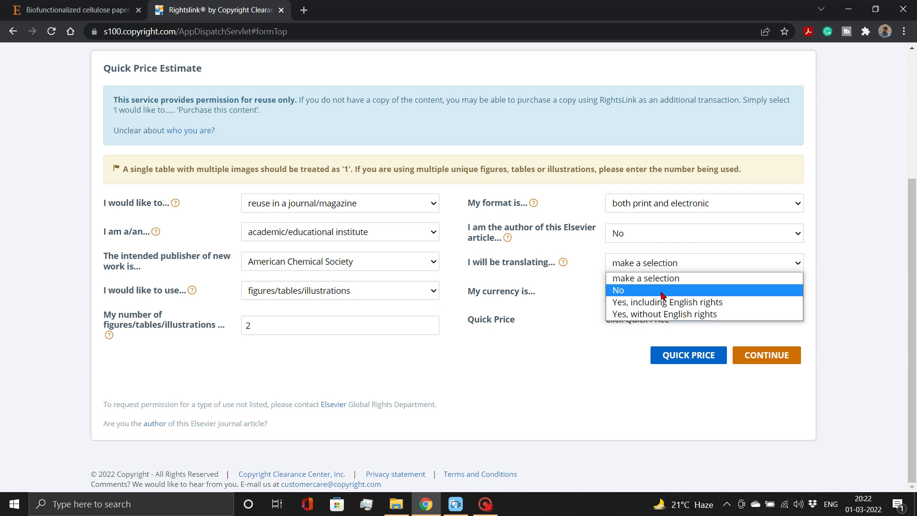
left_click(618, 289)
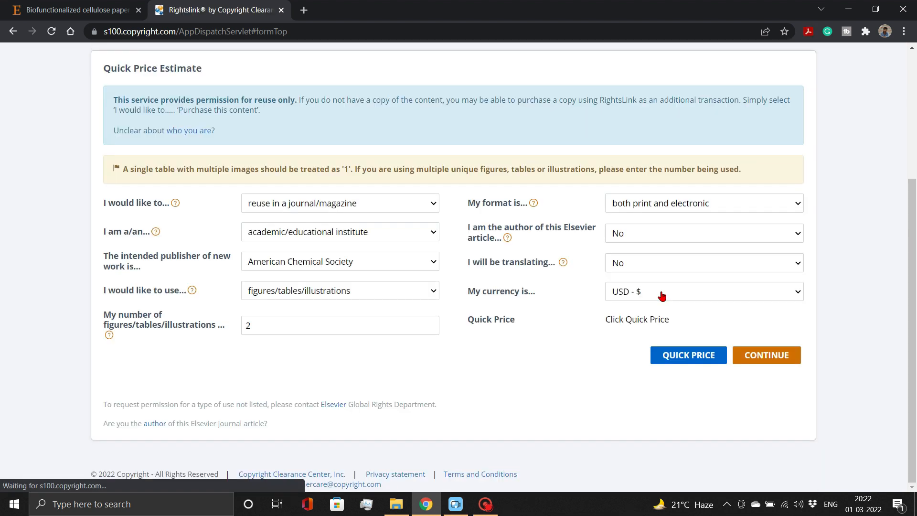
left_click(702, 292)
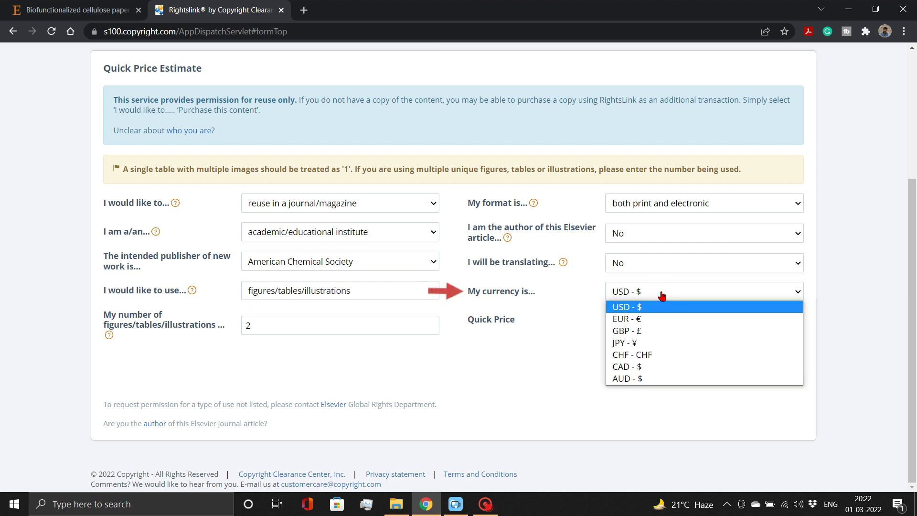
mouse_move(664, 366)
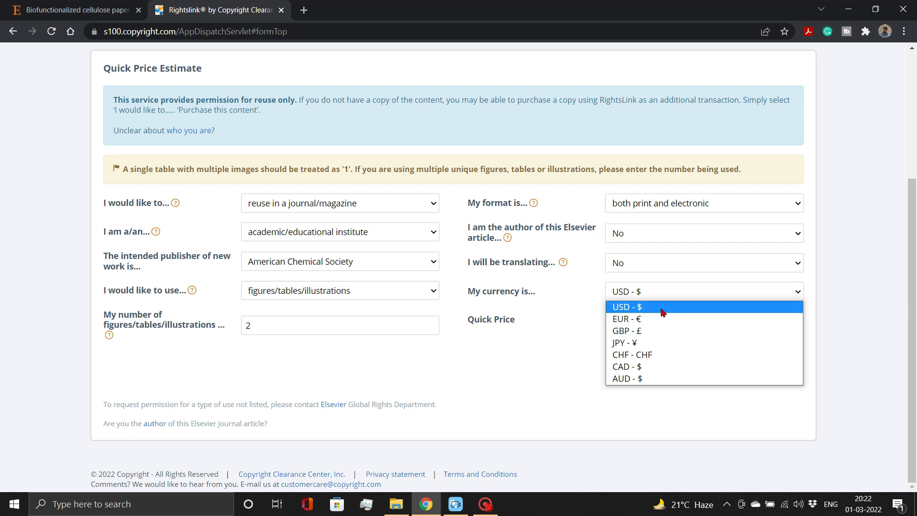
left_click(626, 307)
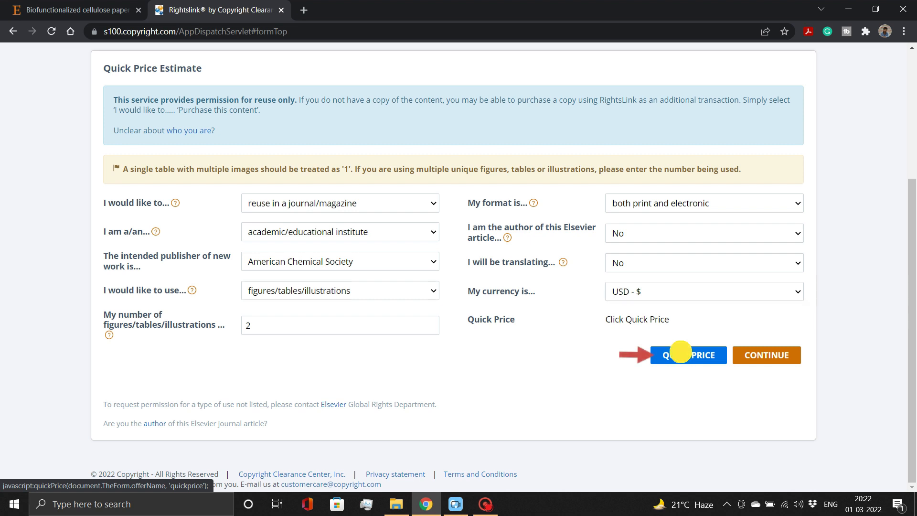
Step: Get quick prices for 2, then 3 and 4 figures, settling back on 2 at 0.00 USD
left_click(687, 355)
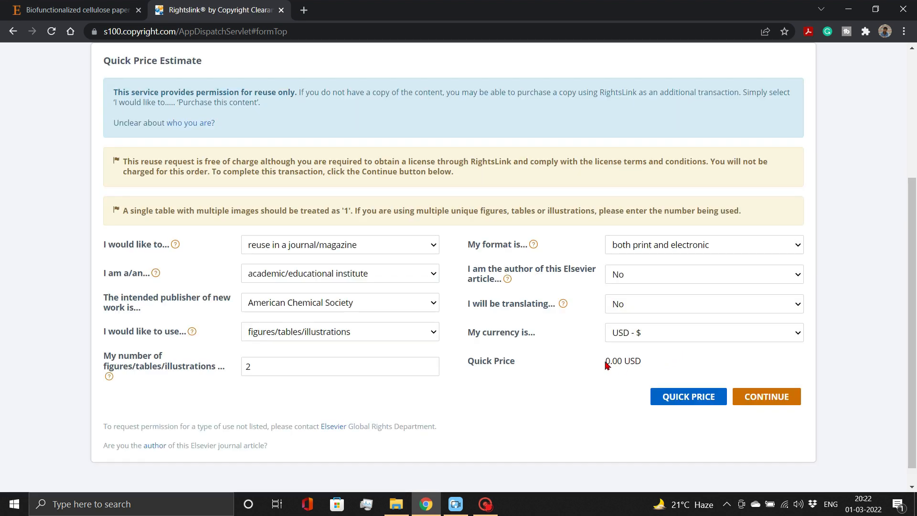
double_click(621, 361)
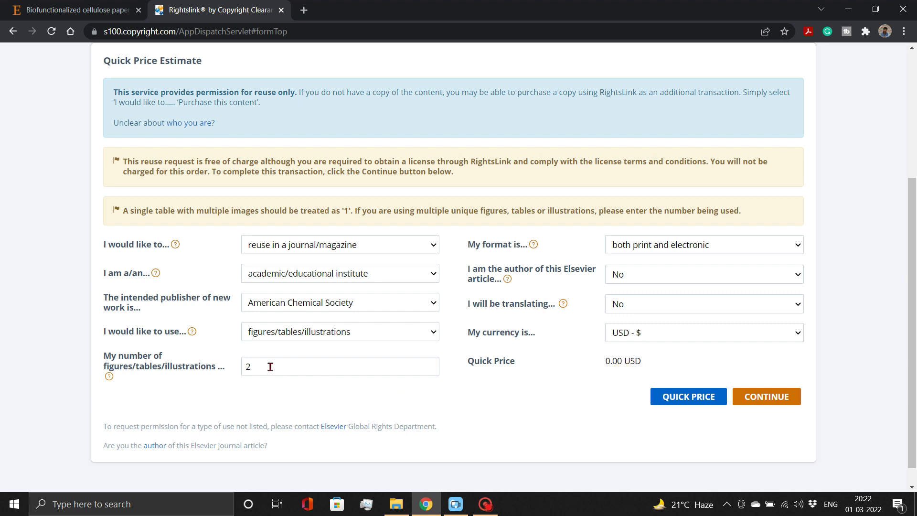
left_click(339, 365)
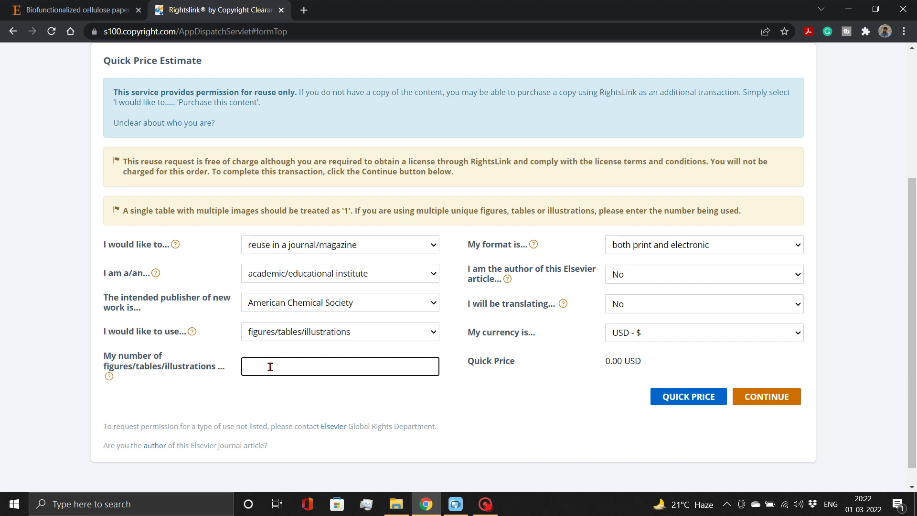
type("3")
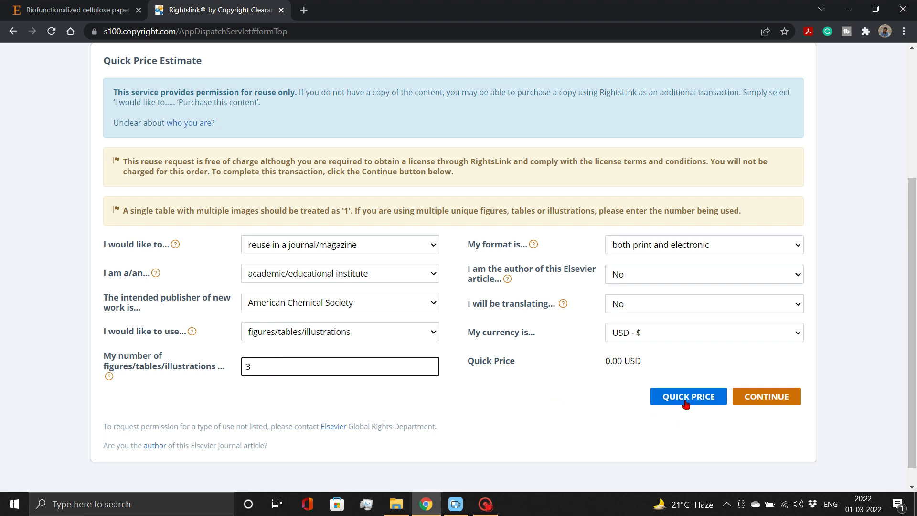
left_click(688, 396)
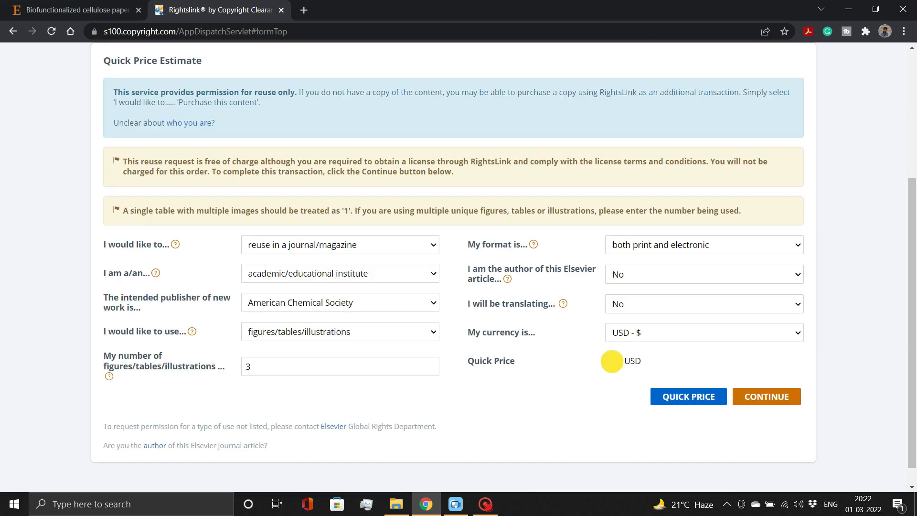
left_click(687, 395)
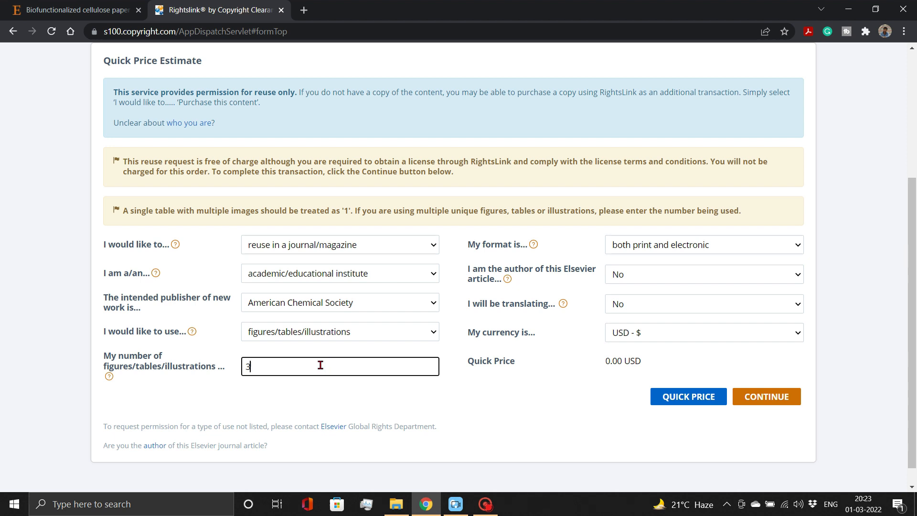
type("4")
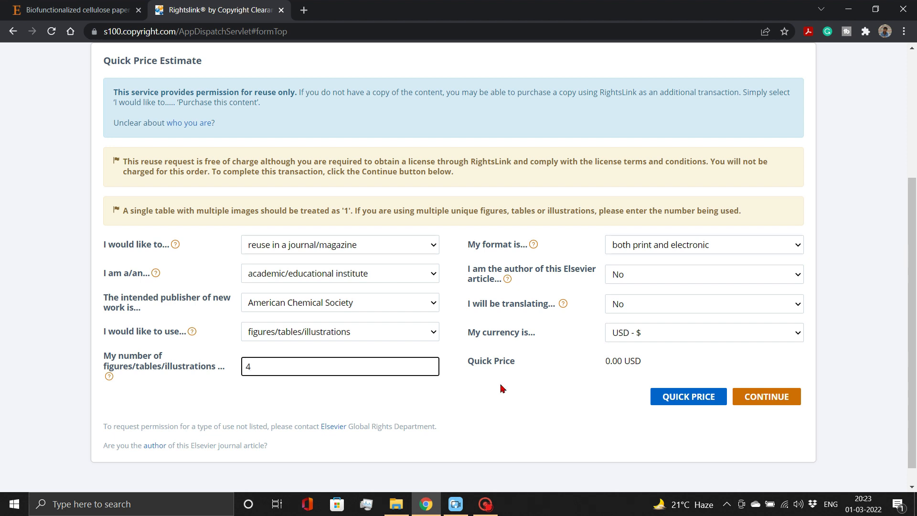
left_click(687, 396)
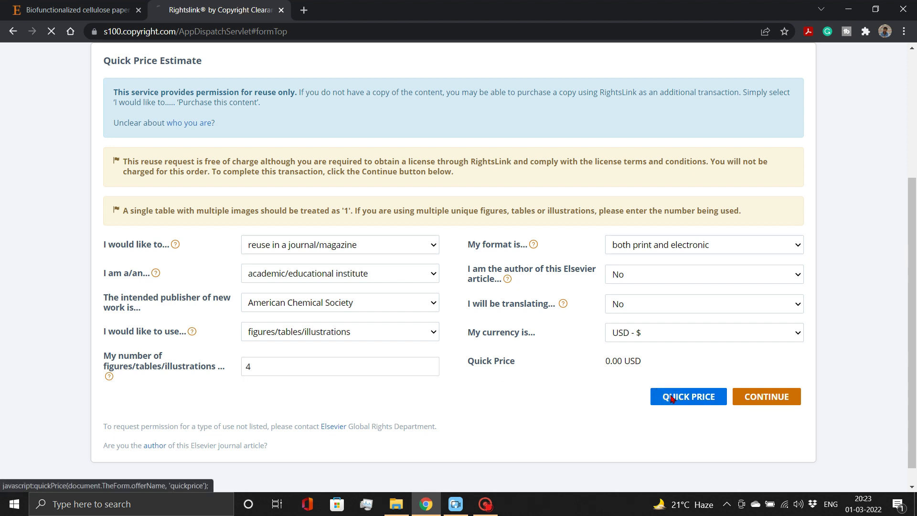
left_click(688, 396)
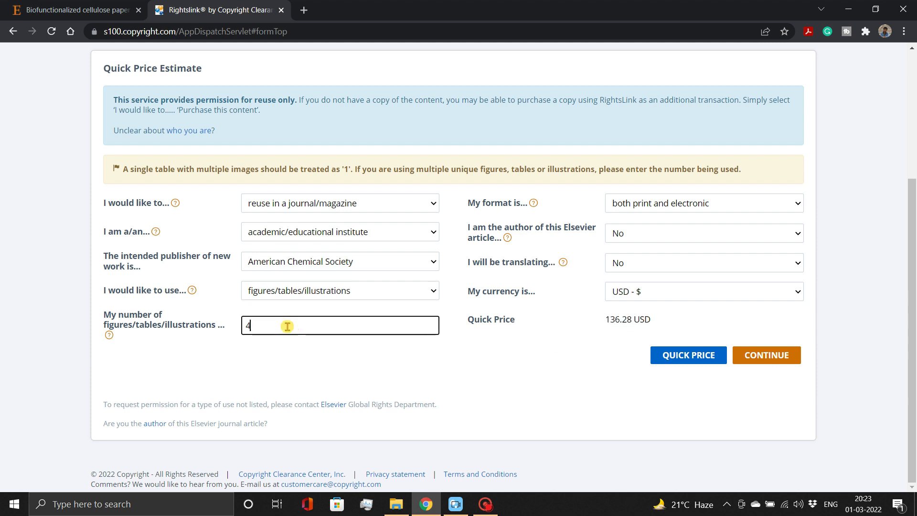
type("2")
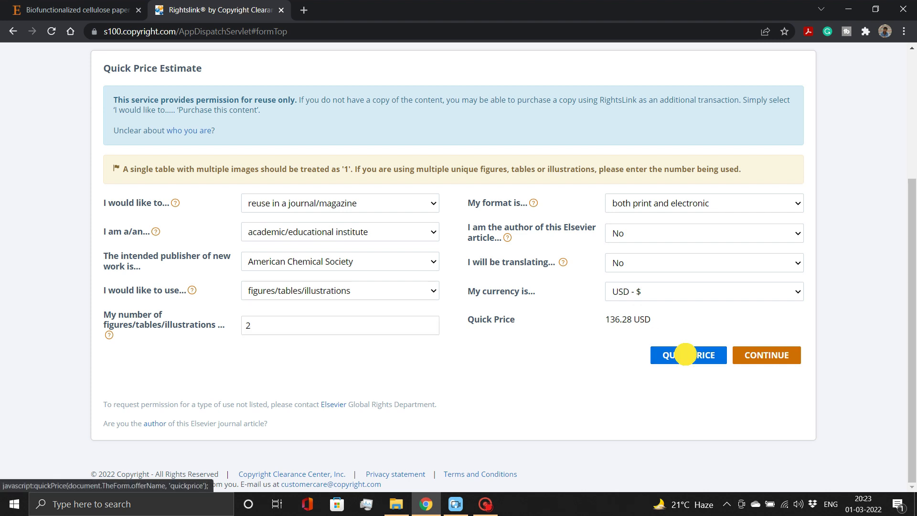
left_click(688, 355)
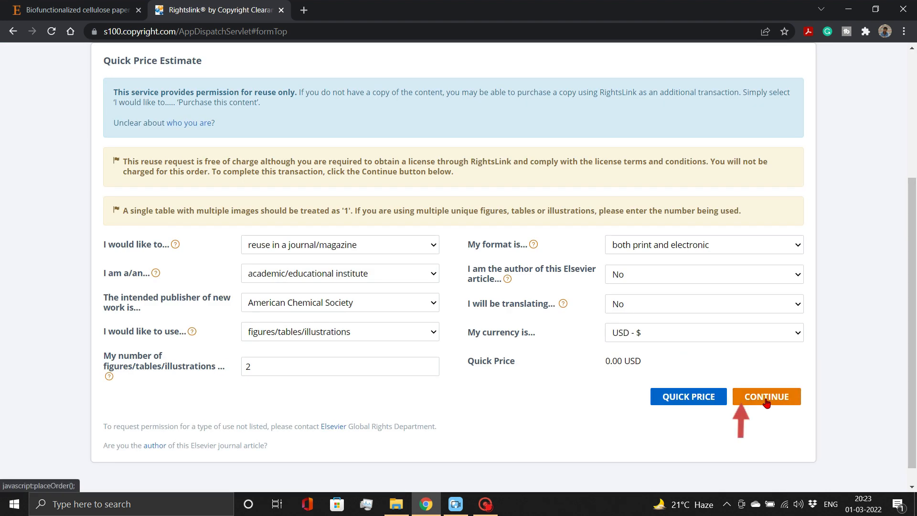
Step: Continue the free order and choose to describe a new work on the About Your Works page
left_click(766, 397)
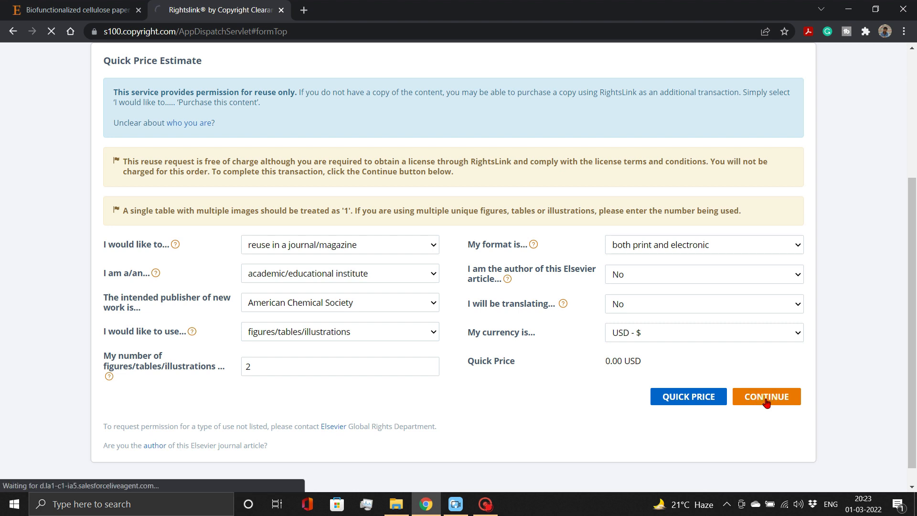
left_click(766, 396)
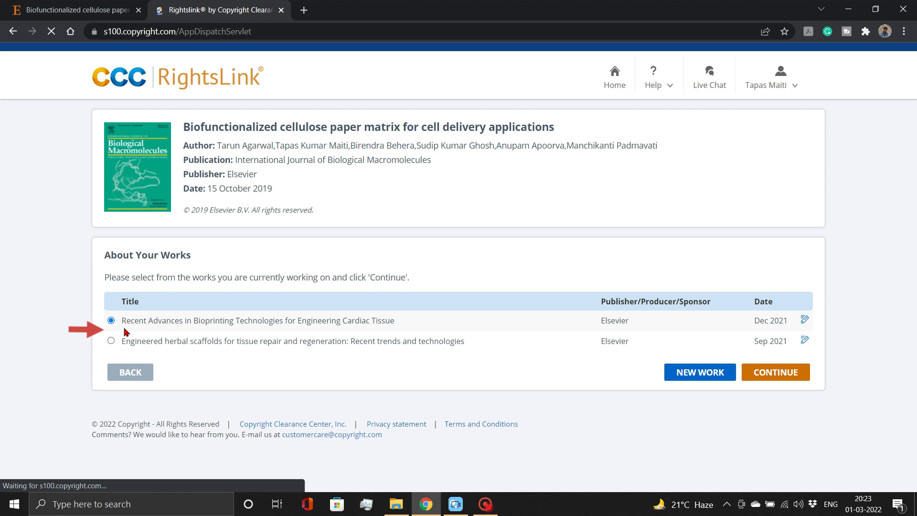
left_click(111, 340)
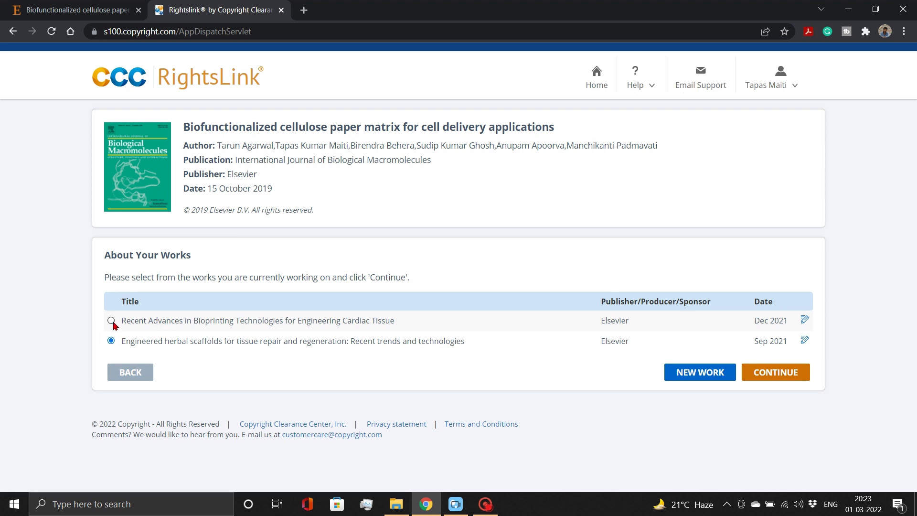
left_click(111, 321)
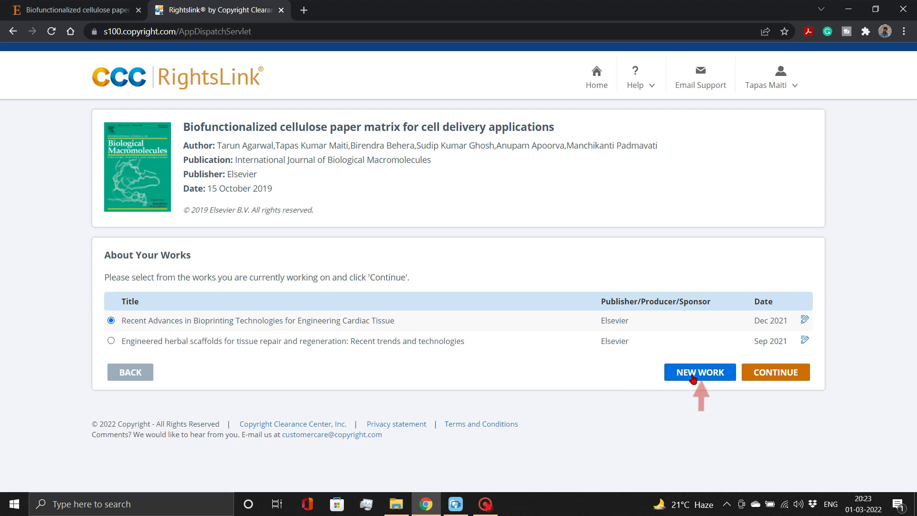
left_click(699, 372)
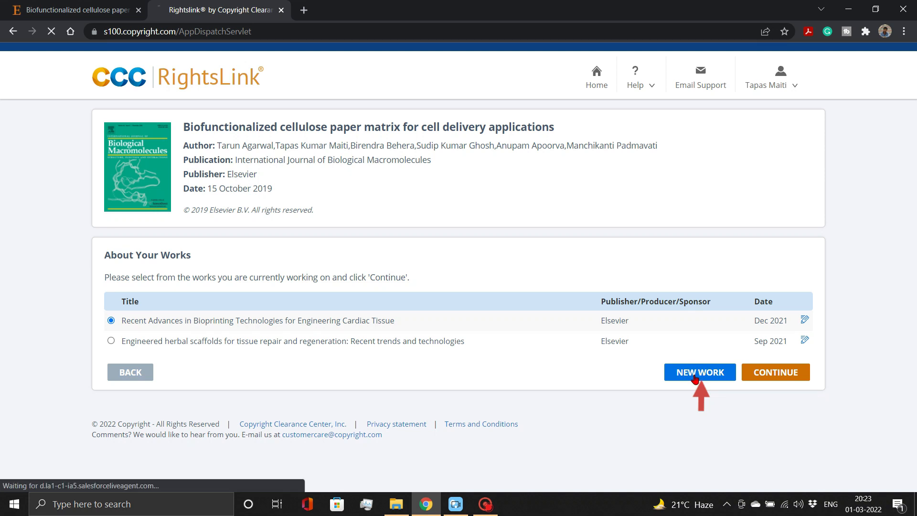
left_click(699, 371)
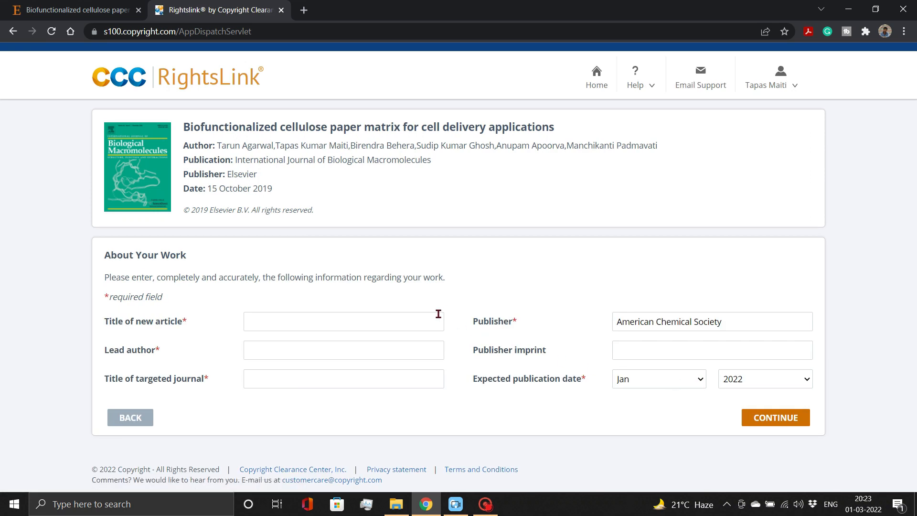
Step: Enter title Reuse Figure Permission, lead author Learn With SciTe, journal ACS Applied Bio Materials
type("Reuse Figure Permission")
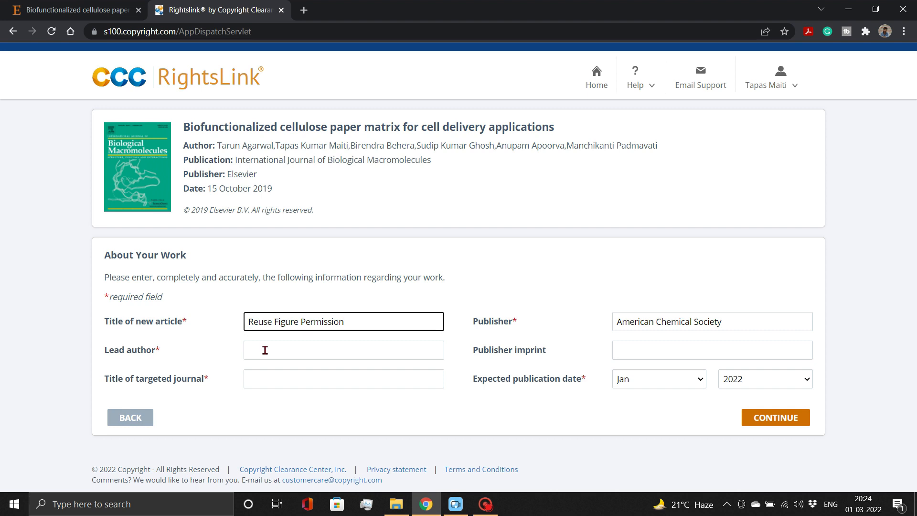
type("Learn With SciTech")
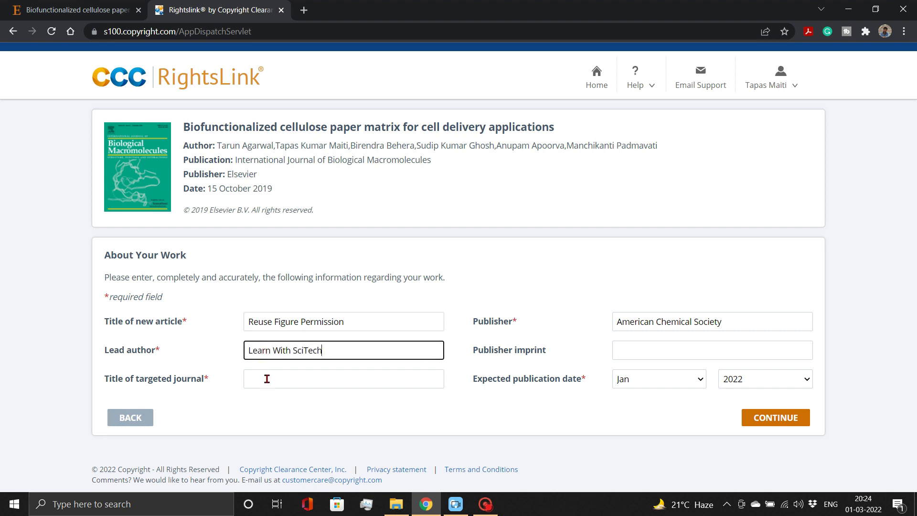
type("Ac")
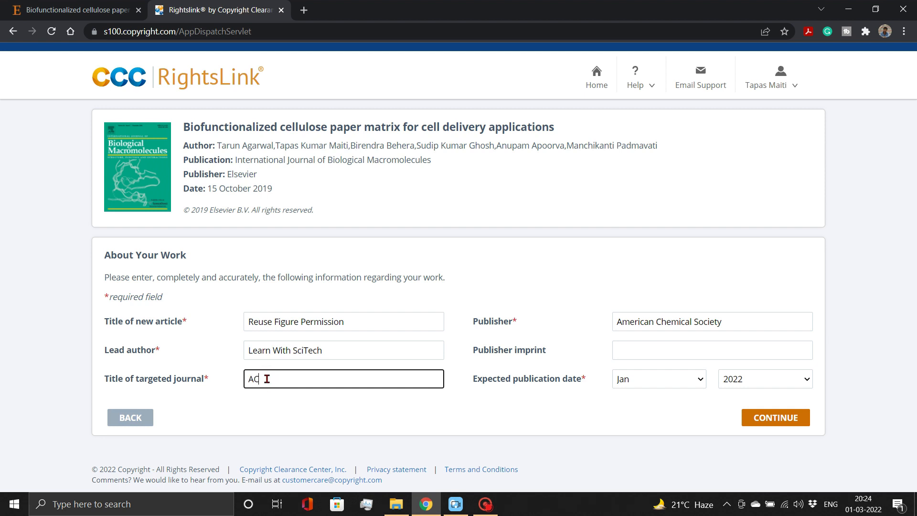
type("CS Applied Bio Materials")
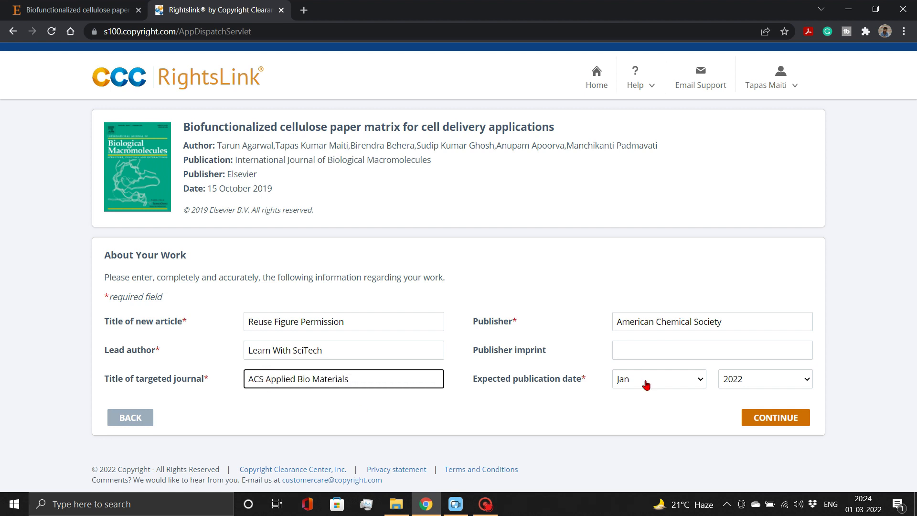
Step: Set expected publication to June 2022 and submit the new article details
left_click(657, 378)
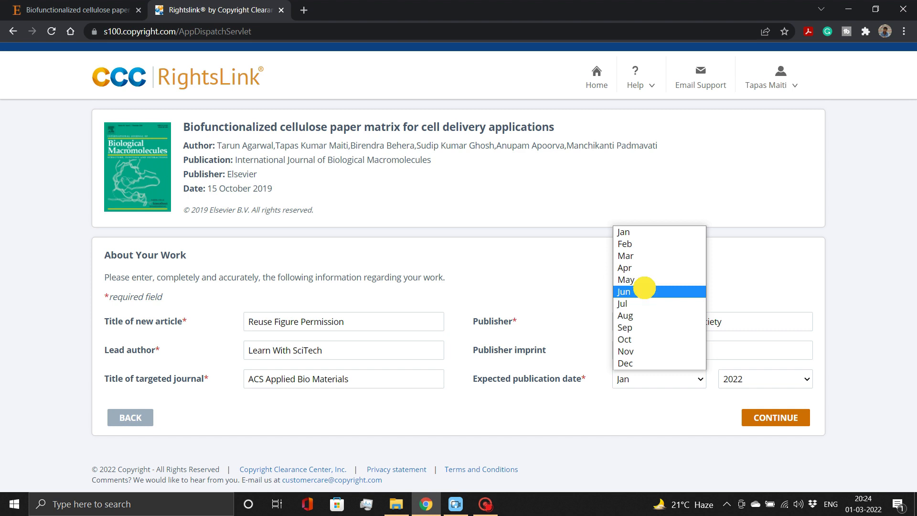
left_click(624, 292)
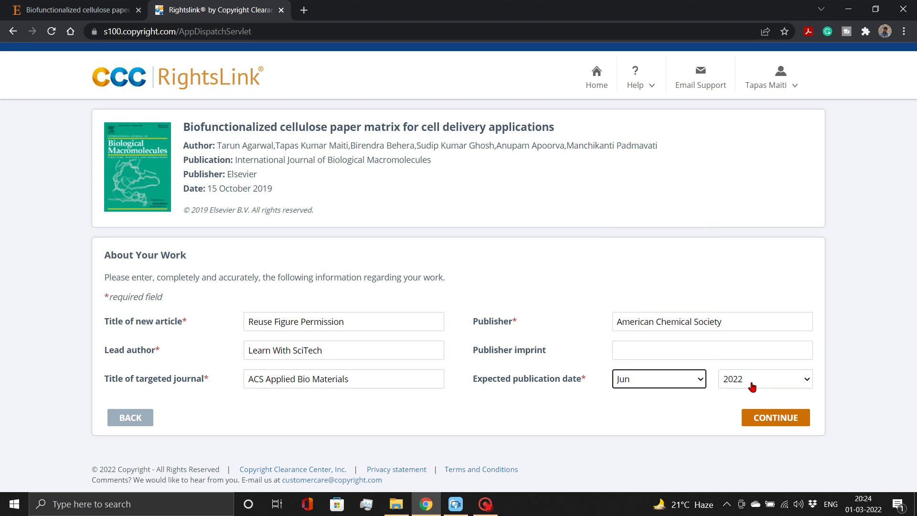
left_click(774, 417)
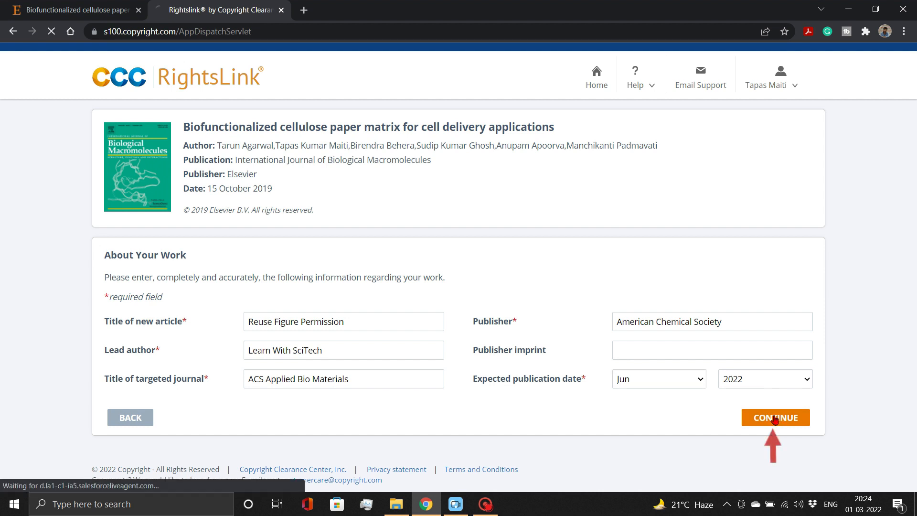
Step: Enter 'Figure 1 and Figure 4' as the portions and continue to the order review
left_click(775, 417)
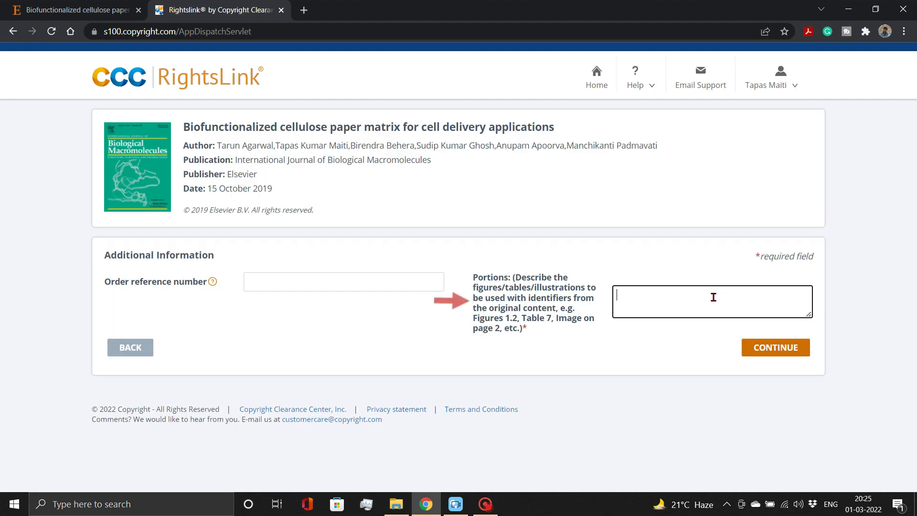
type("F")
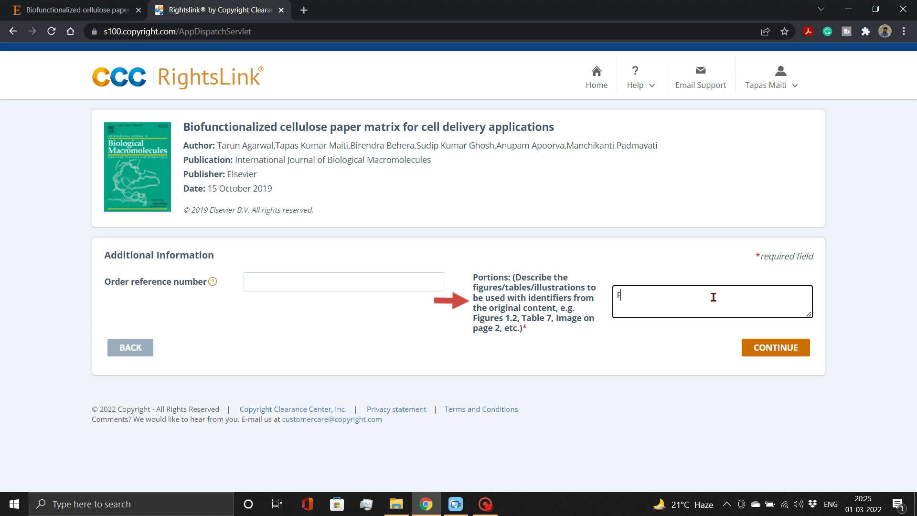
type("iguu")
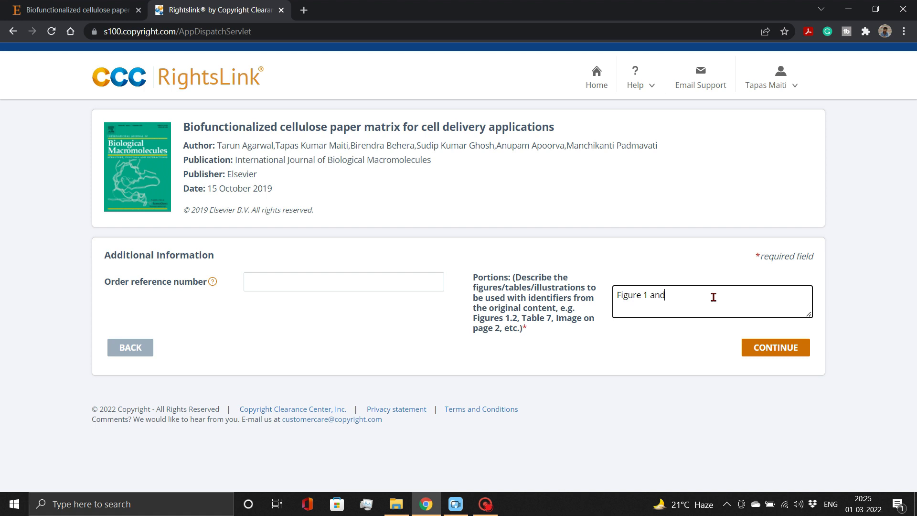
type("Figure 4")
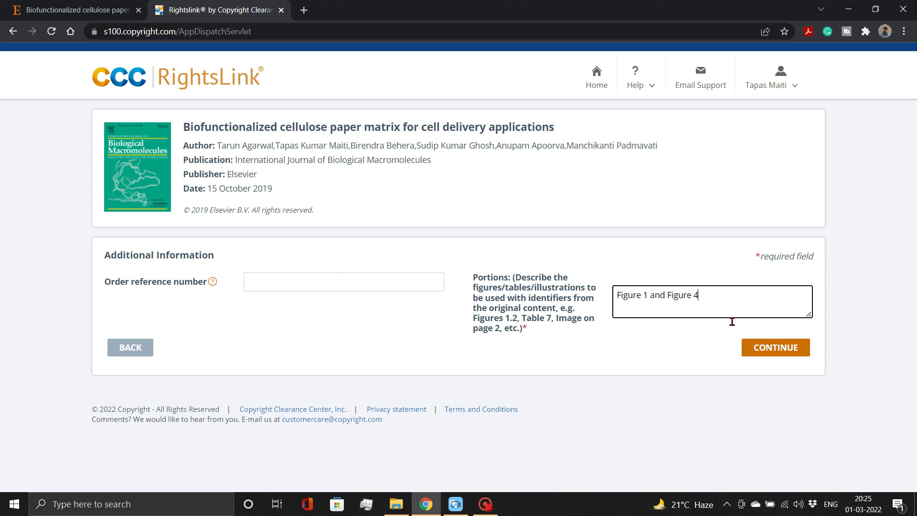
left_click(774, 347)
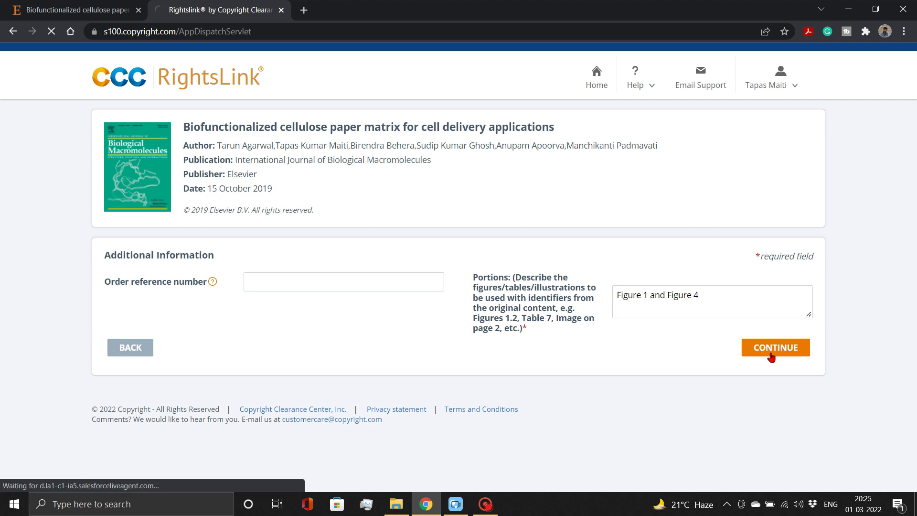
Step: Tick both licence agreement checkboxes and accept the zero-cost order
left_click(774, 347)
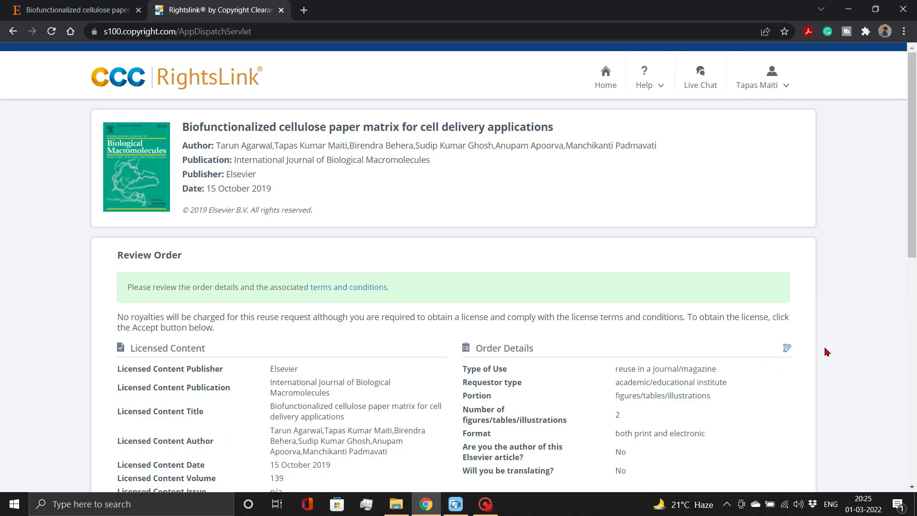
scroll("down", 3)
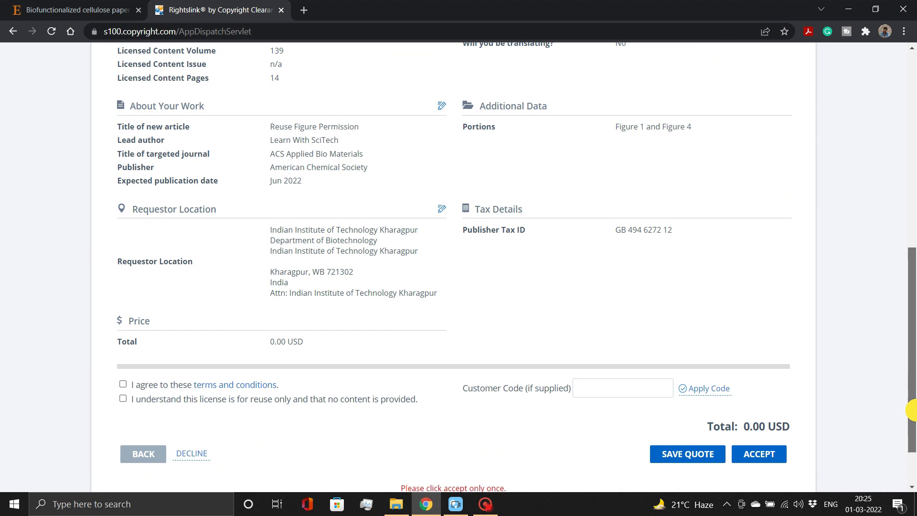
left_click(123, 384)
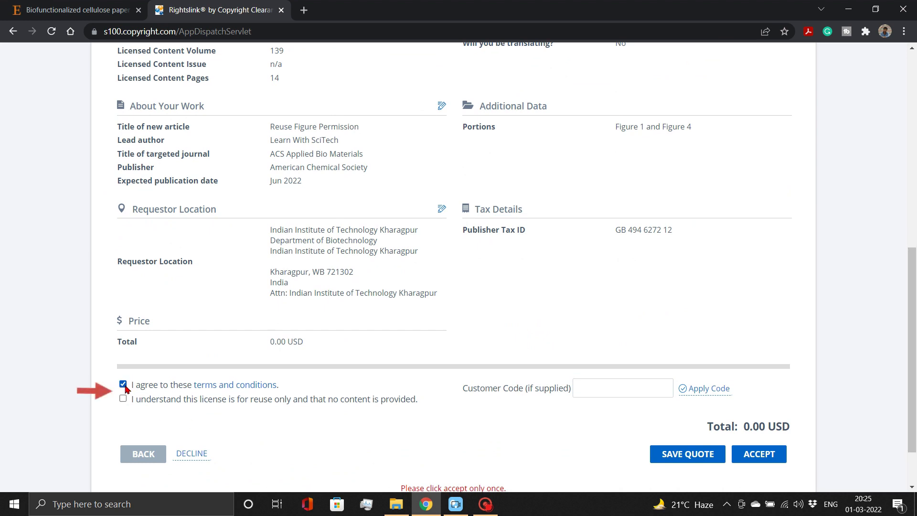
left_click(123, 398)
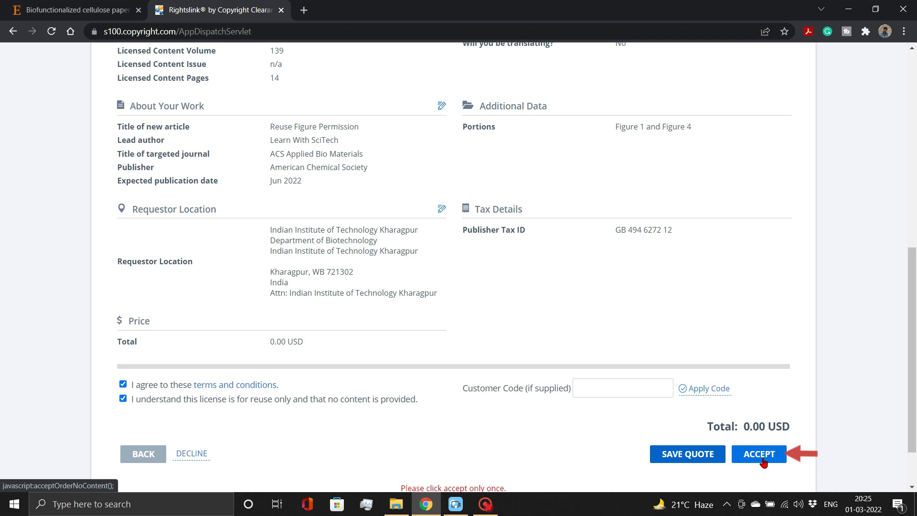
left_click(758, 454)
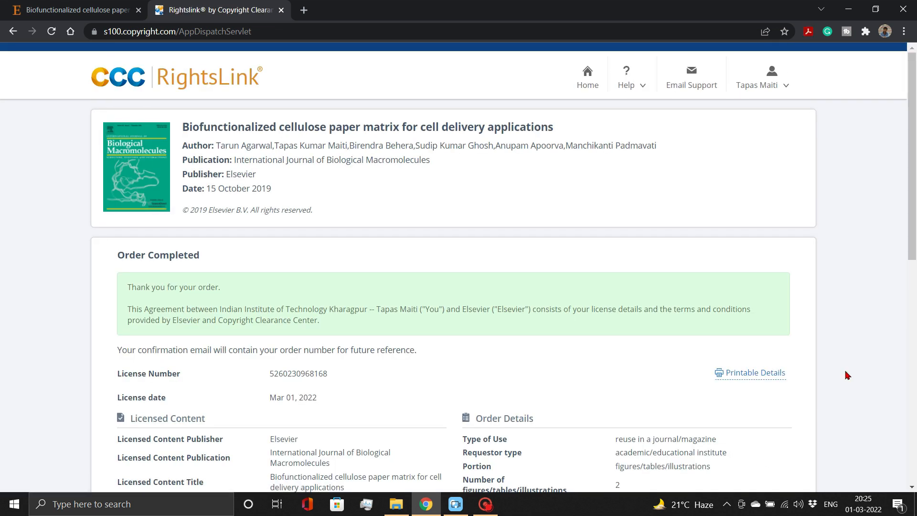
Step: Open the printable details of the completed licence from the Order Completed page
scroll("down", 3)
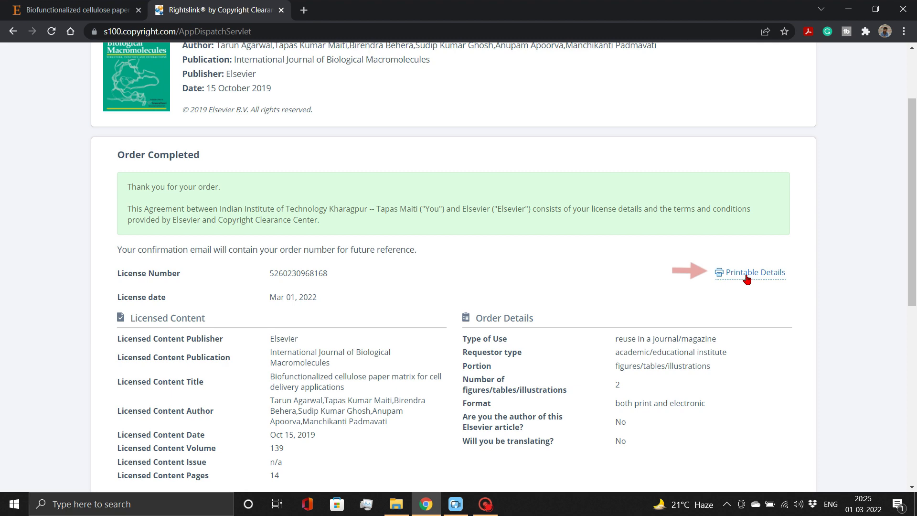
left_click(755, 272)
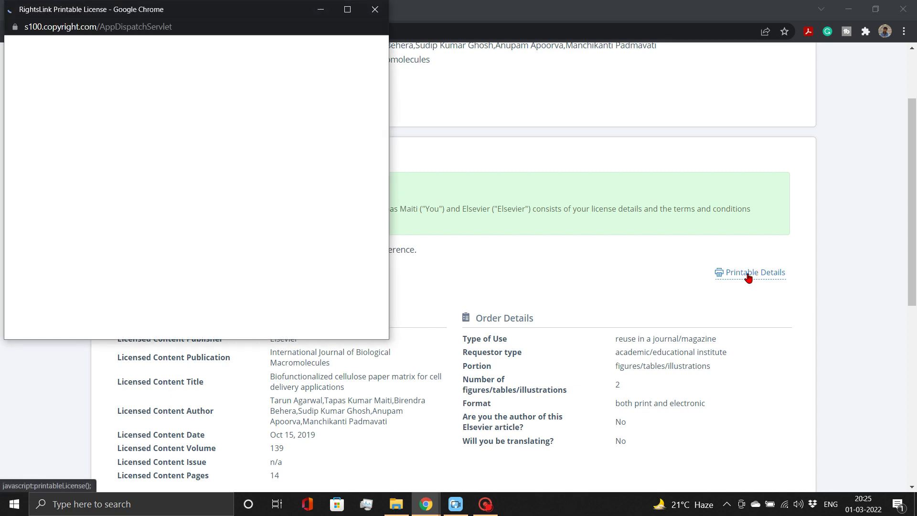
left_click(755, 272)
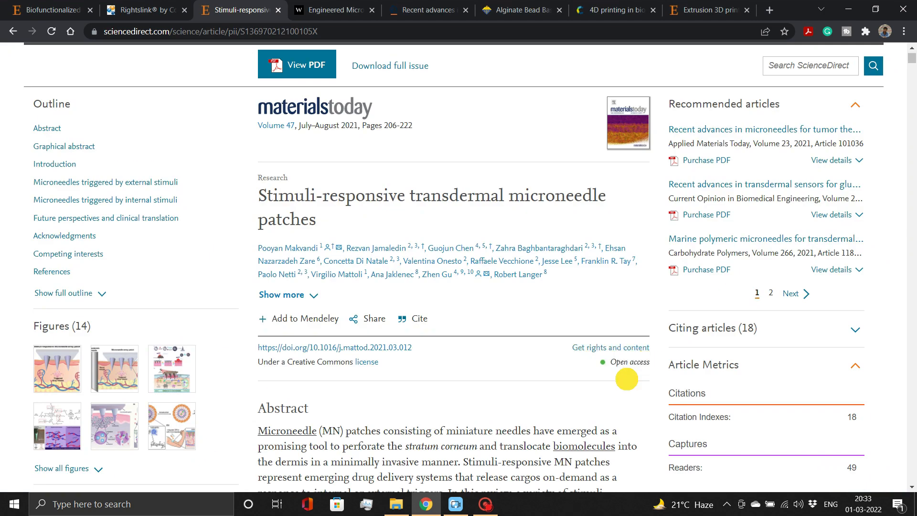
Step: Check rights for the open-access article and highlight that no permission is required under CC-BY
left_click(610, 348)
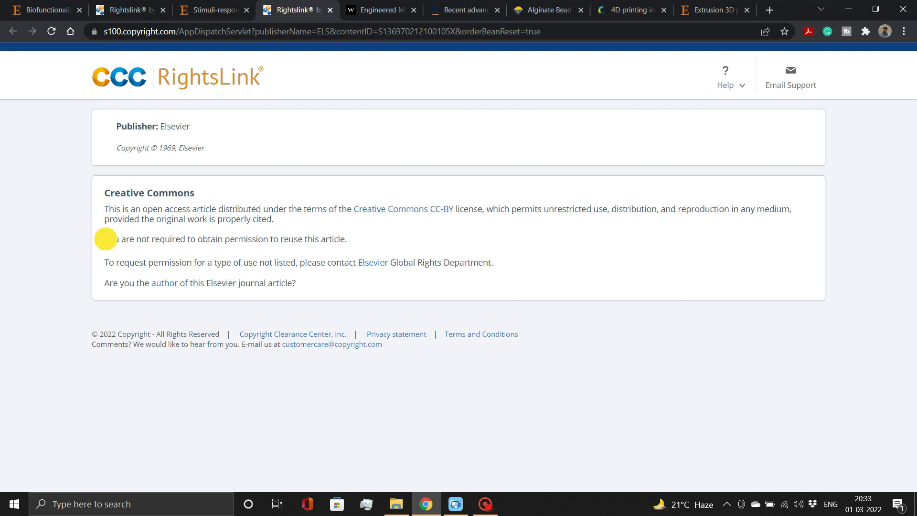
left_click_drag(105, 238, 345, 239)
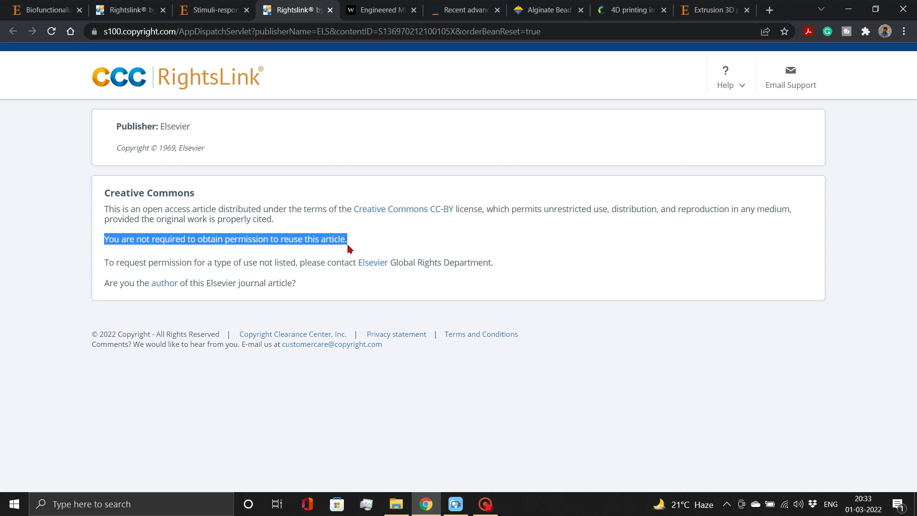
left_click(380, 10)
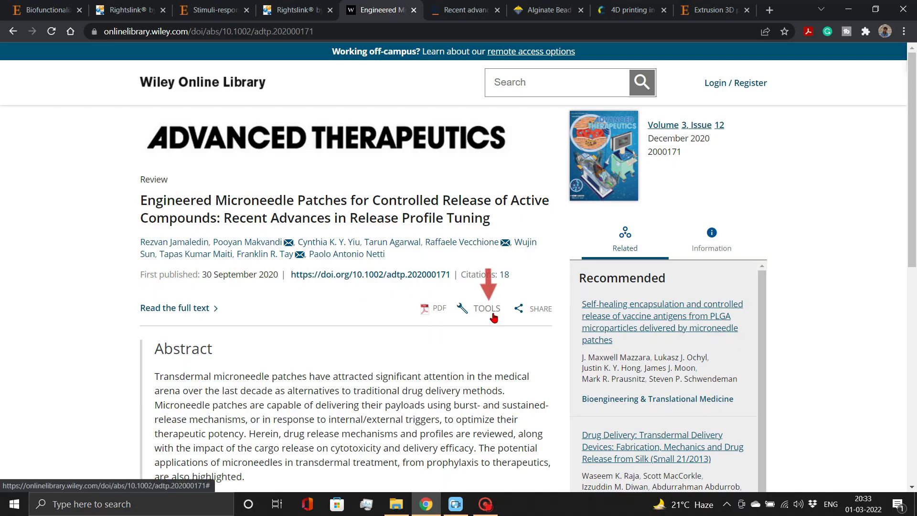
Step: Check the permission-request spots on Wiley (Tools > Request permission), Springer and RSC, then return to the ScienceDirect article
left_click(486, 308)
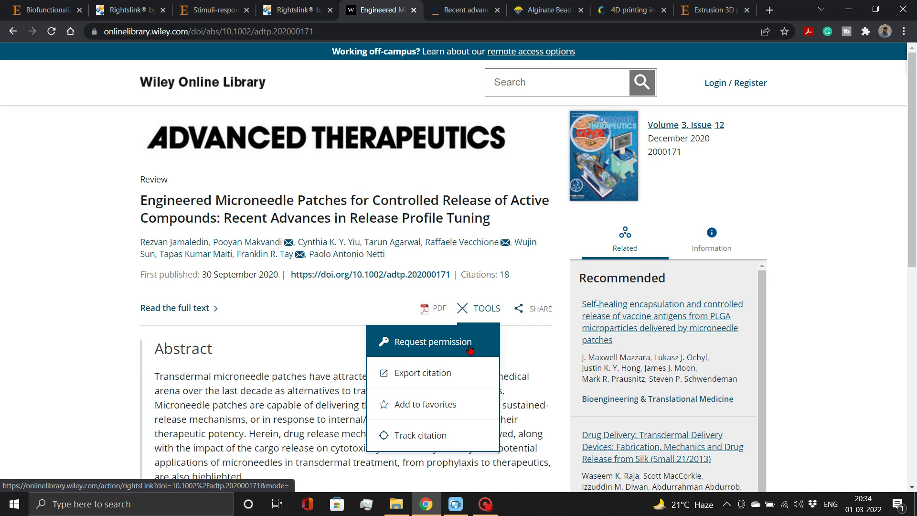
left_click(465, 10)
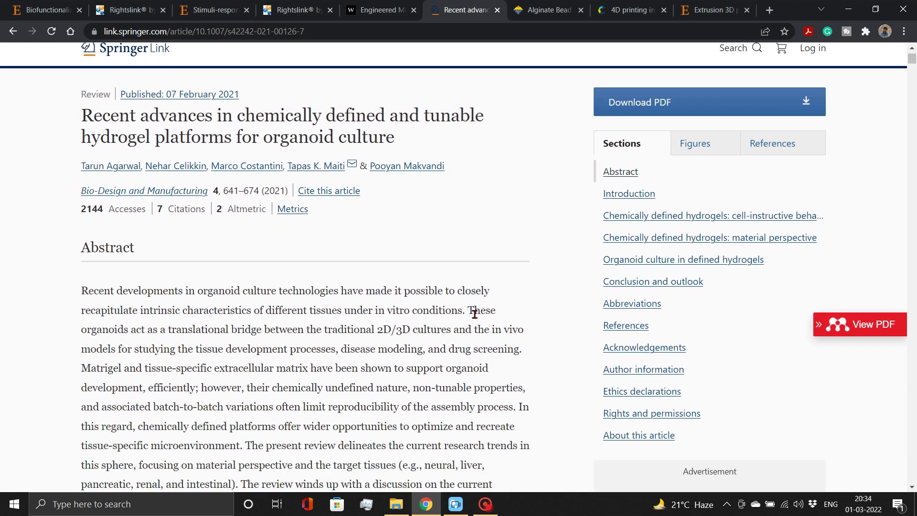
mouse_move(650, 414)
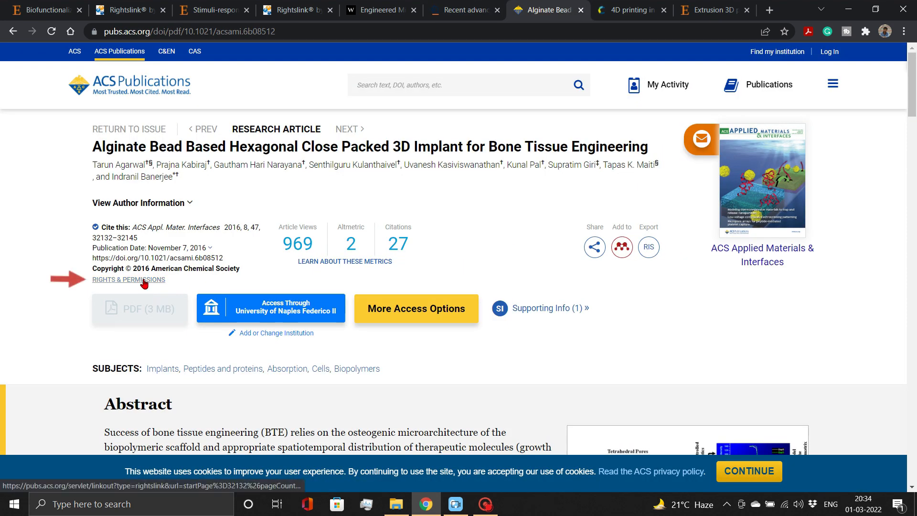
left_click(631, 10)
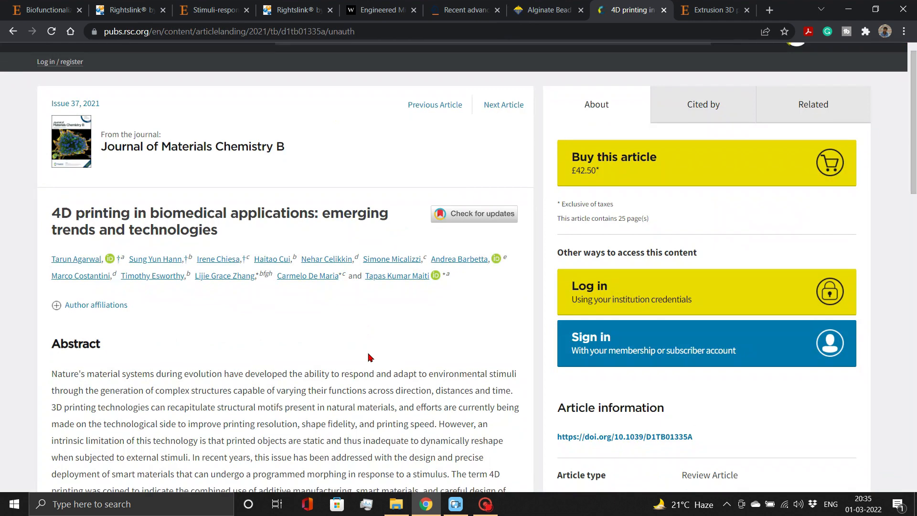
scroll("down", 3)
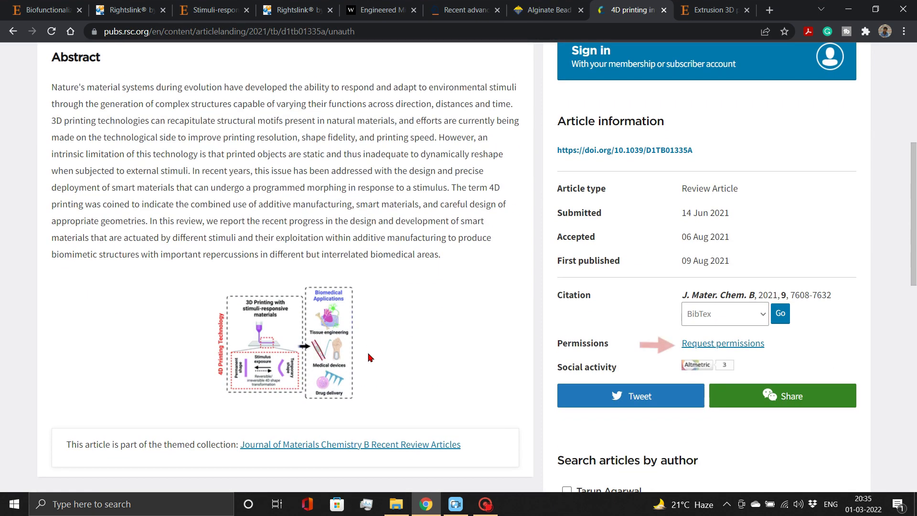
mouse_move(723, 343)
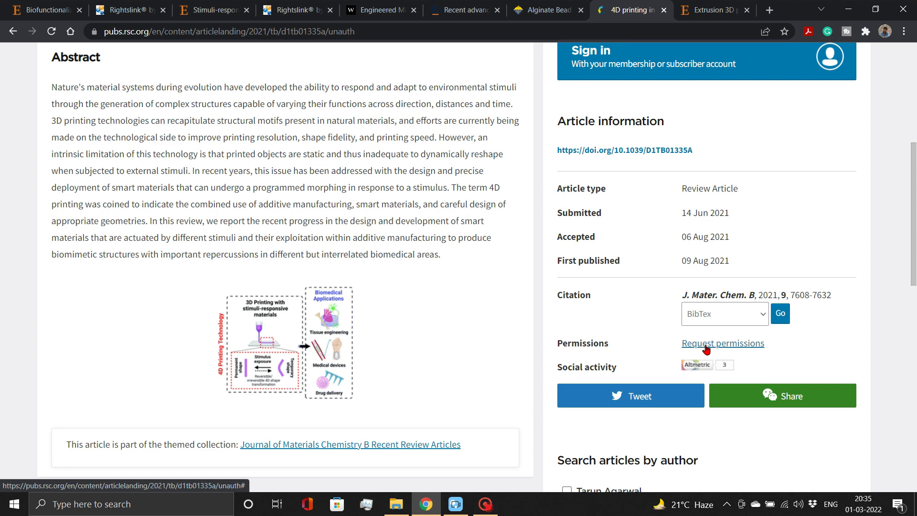
left_click(710, 9)
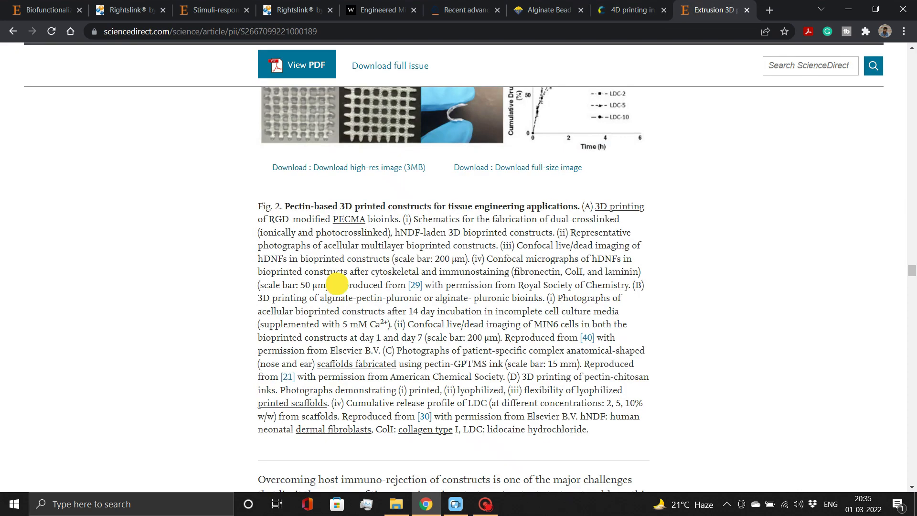
left_click_drag(332, 285, 618, 285)
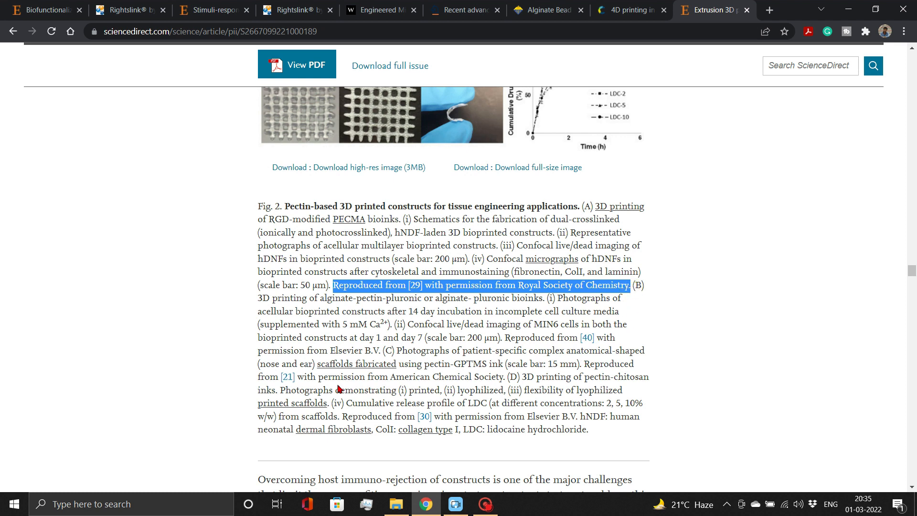
left_click(523, 364)
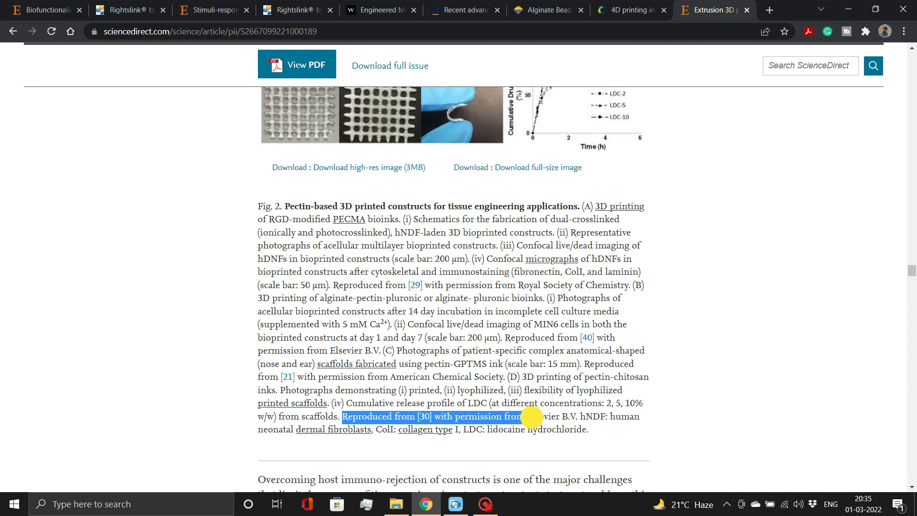
left_click_drag(529, 417, 579, 417)
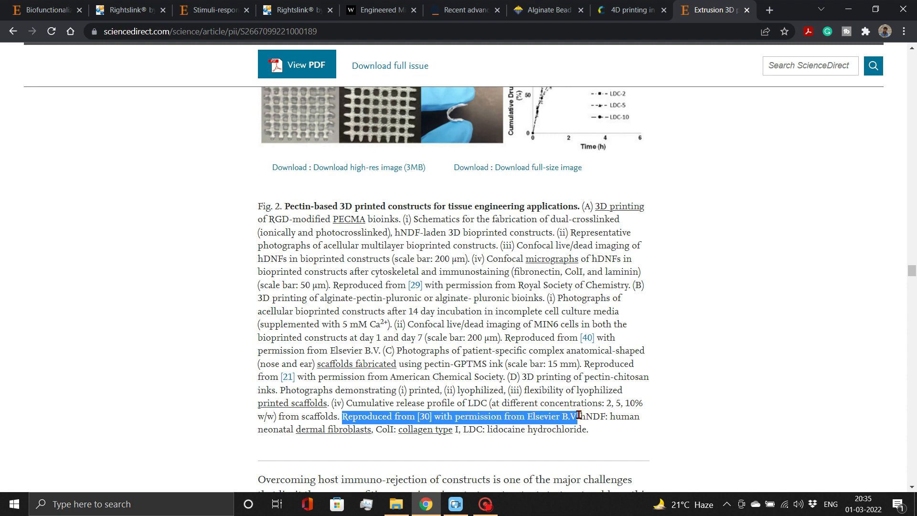